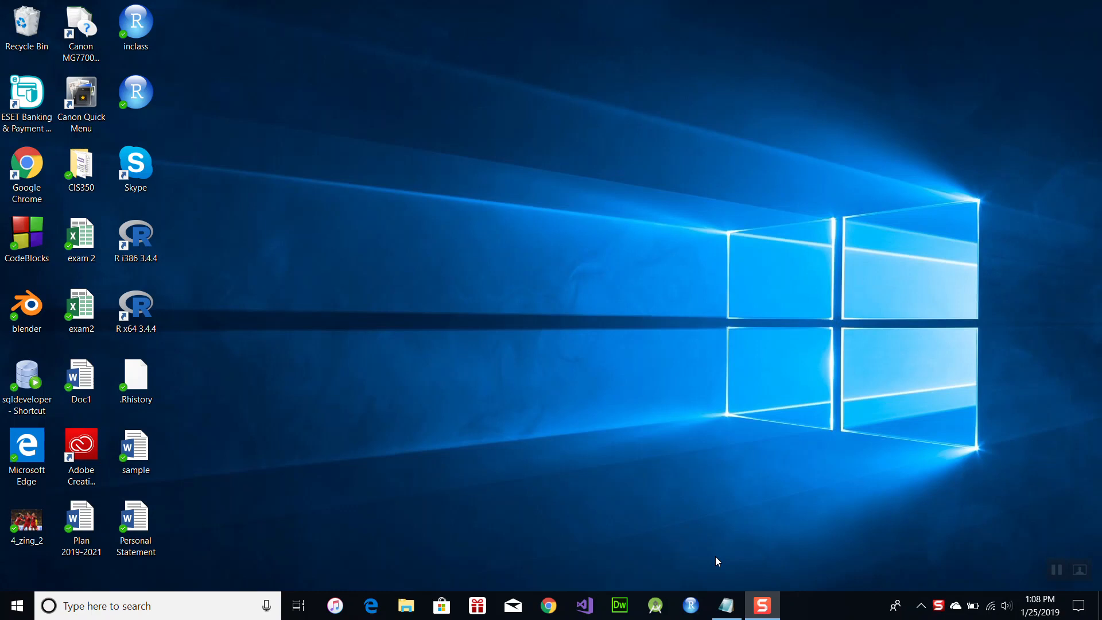
pyautogui.moveTo(749, 537)
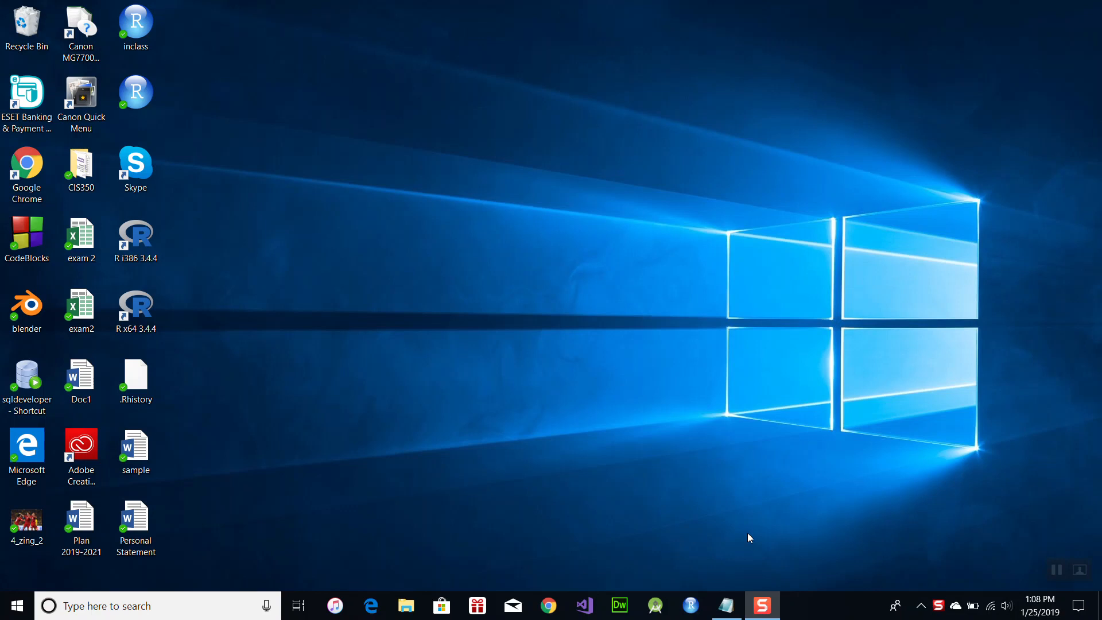
pyautogui.moveTo(549, 605)
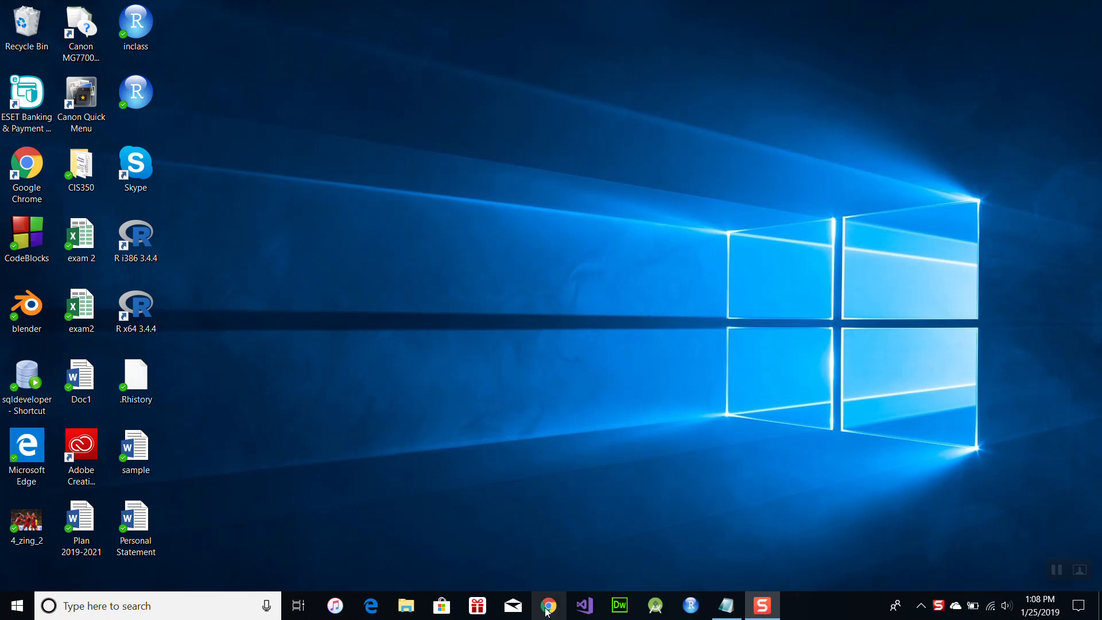
# Sign in to the UM-Flint SSL VPN portal in Chrome using the autofilled saved credentials.
pyautogui.click(549, 605)
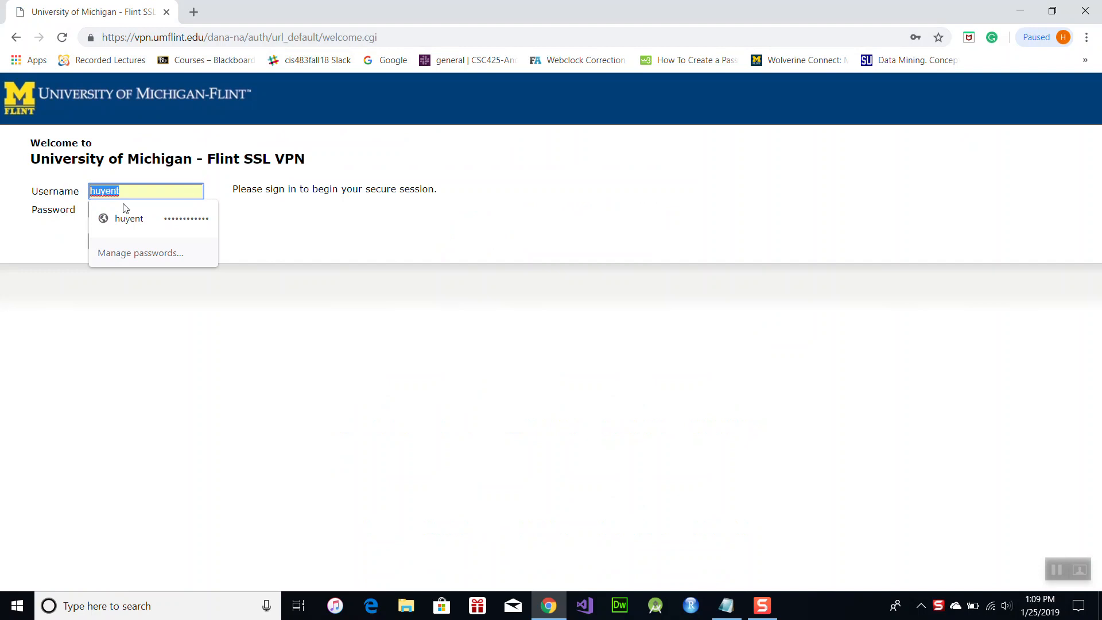
pyautogui.click(129, 219)
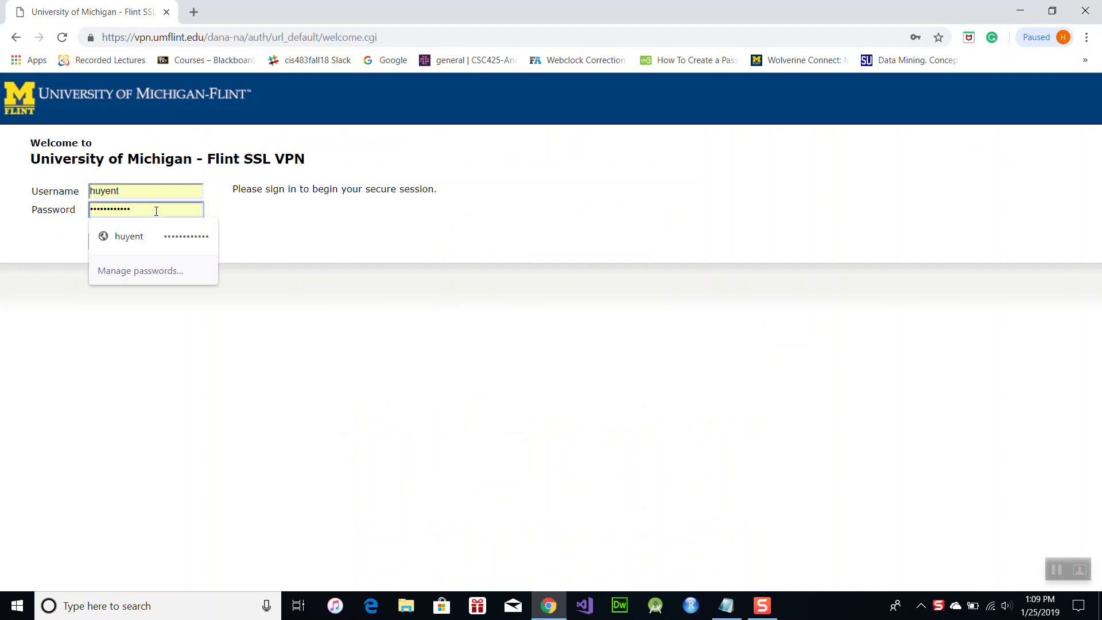
pyautogui.click(109, 241)
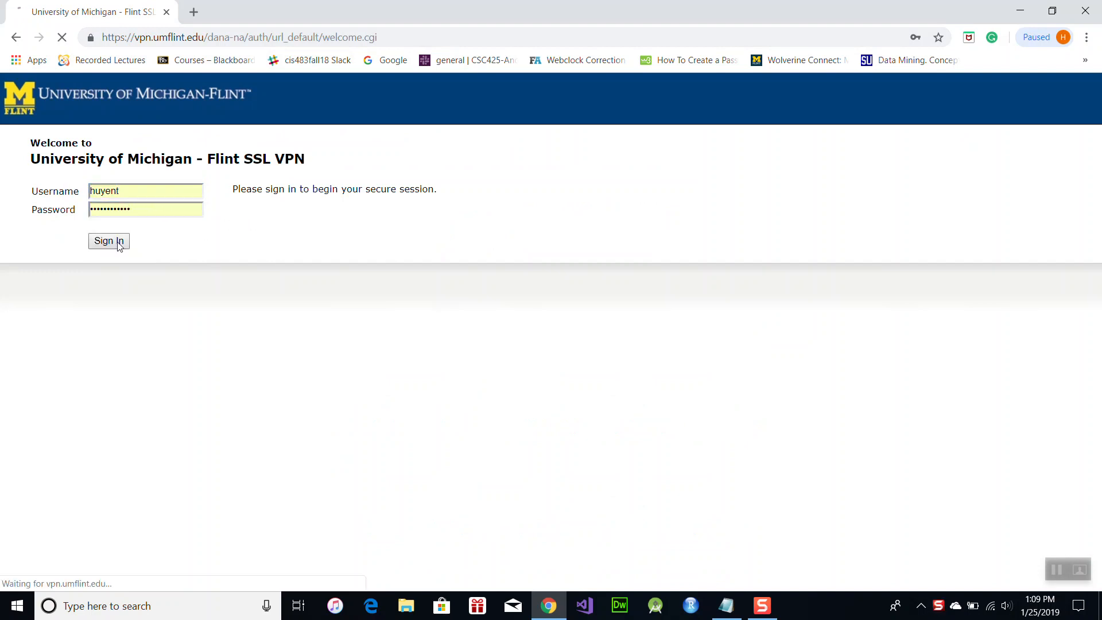
pyautogui.click(108, 242)
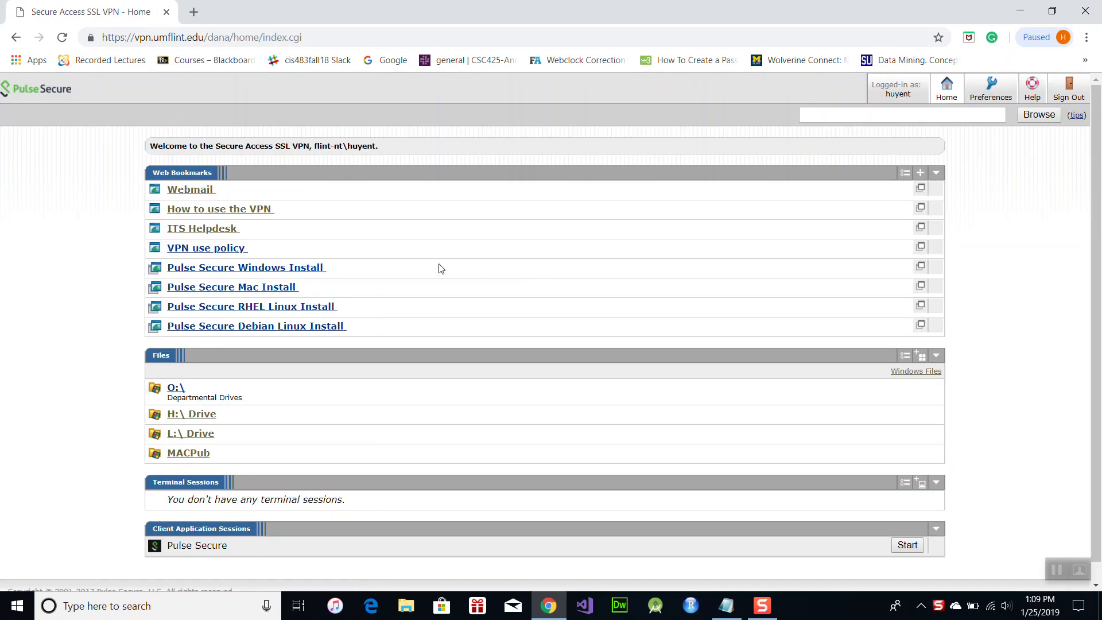
pyautogui.moveTo(705, 138)
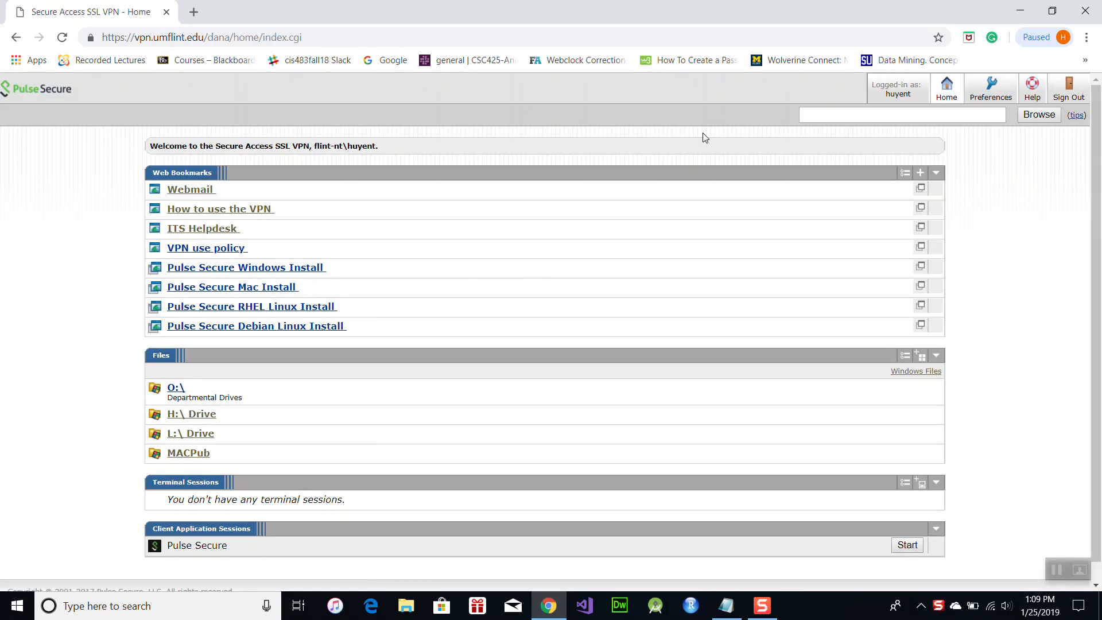
pyautogui.moveTo(1067, 237)
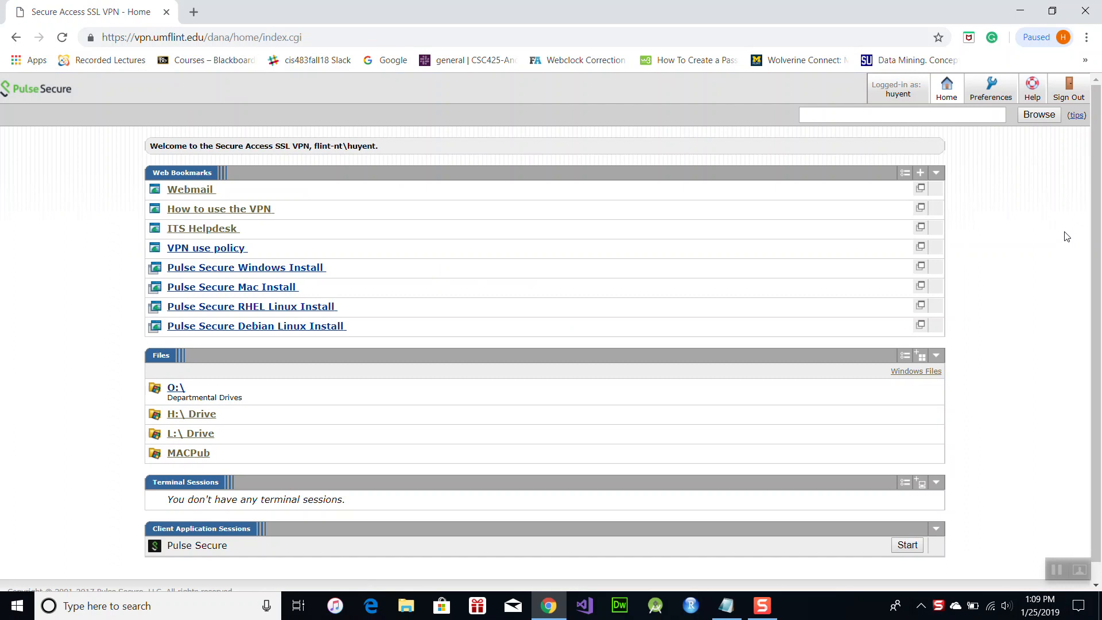
pyautogui.moveTo(946, 96)
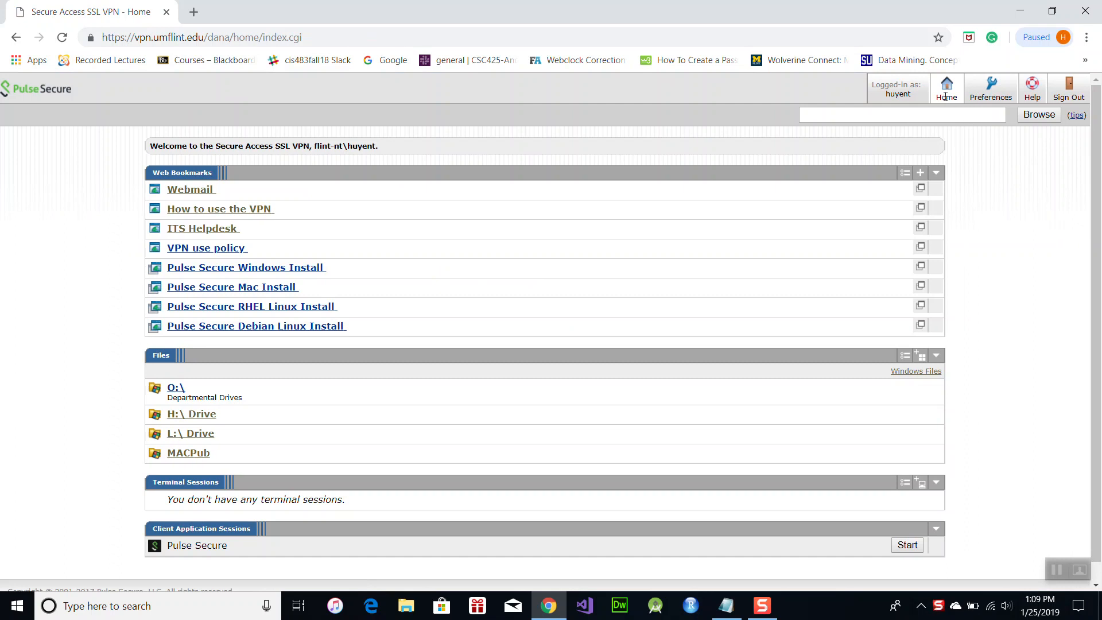
pyautogui.moveTo(213, 186)
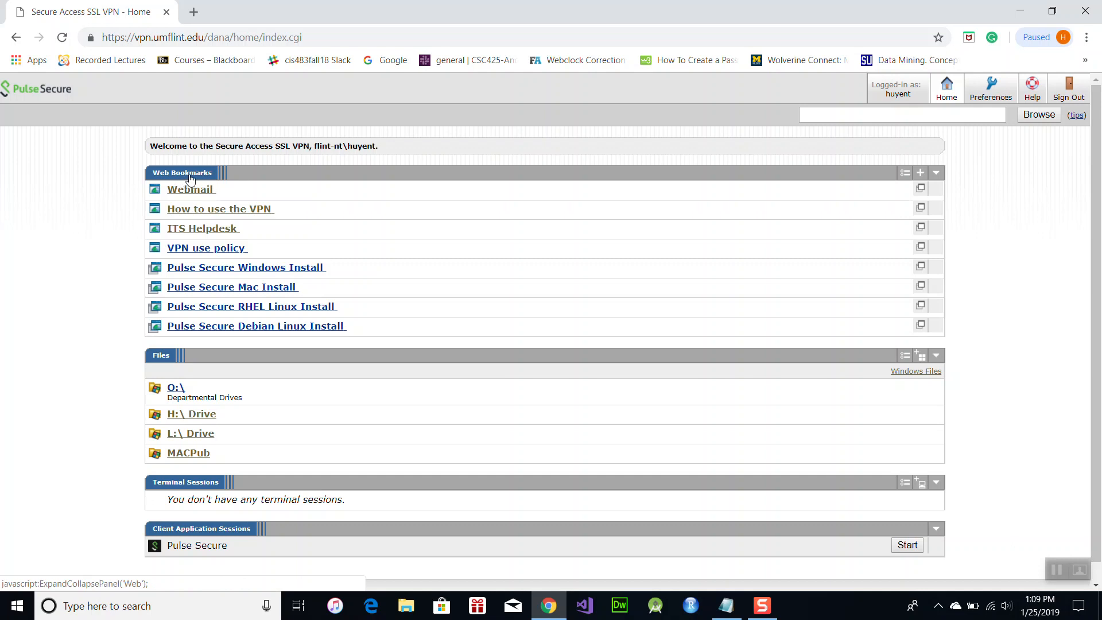
pyautogui.moveTo(200, 357)
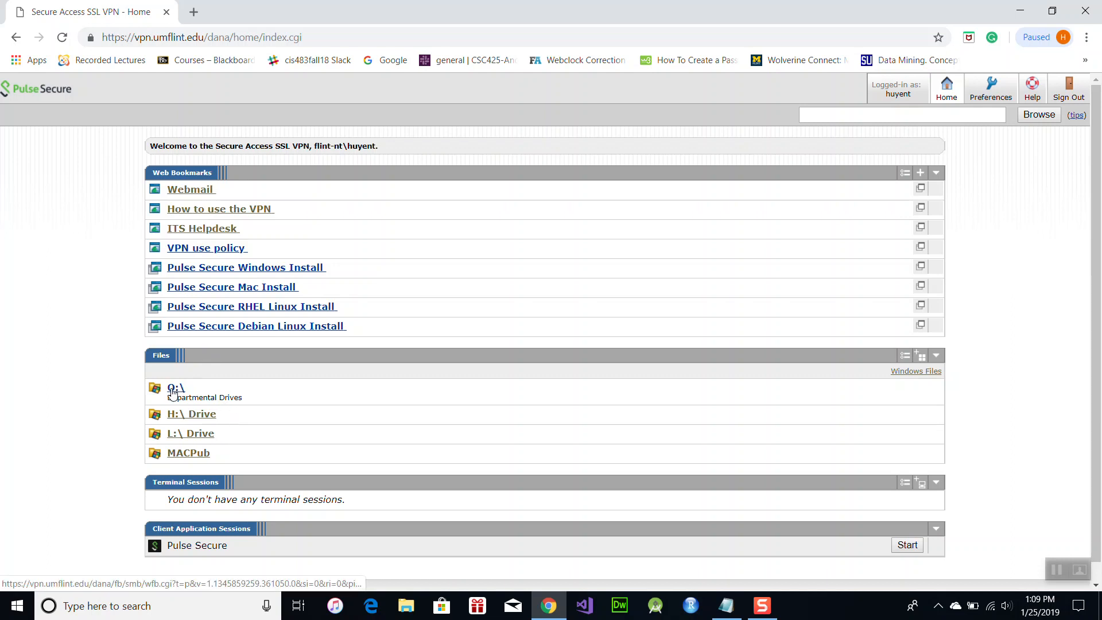
pyautogui.moveTo(267, 419)
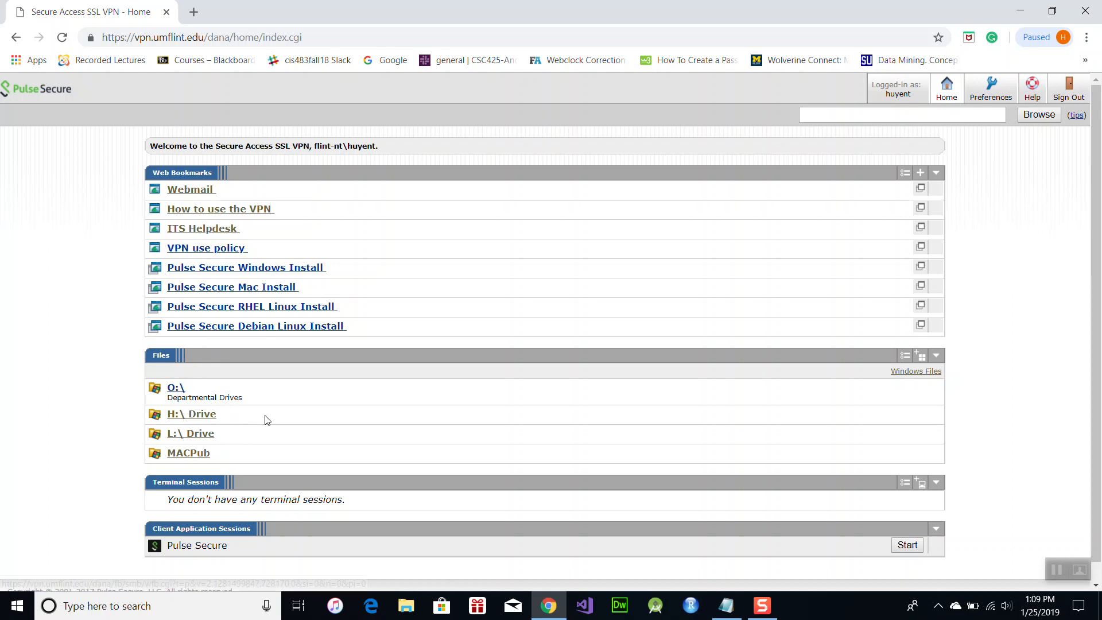
pyautogui.scroll(-3)
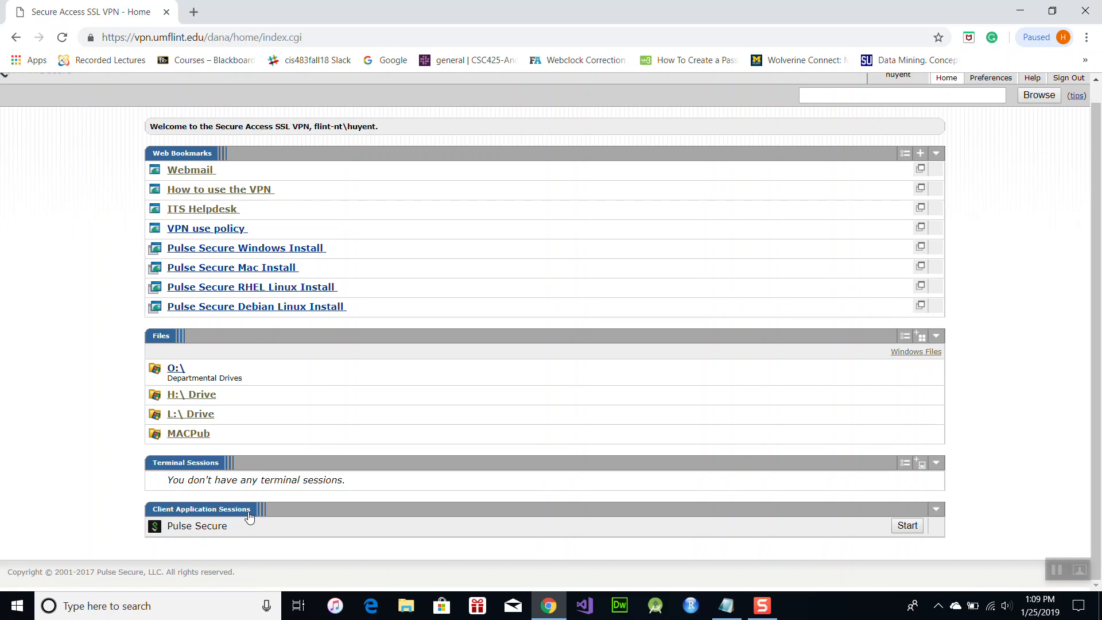
pyautogui.moveTo(203, 403)
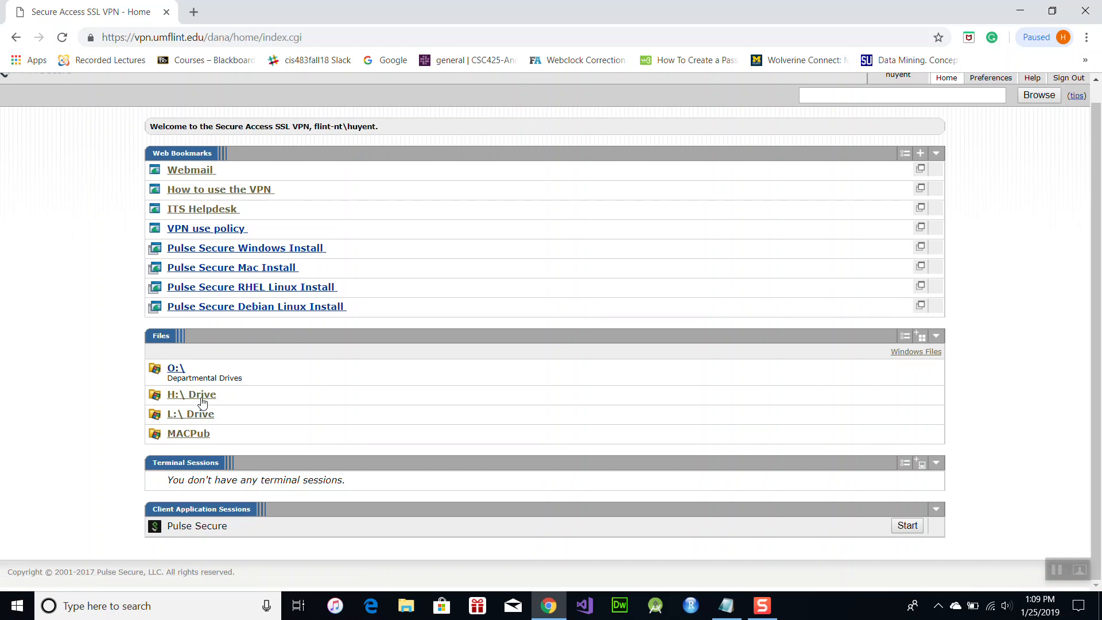
pyautogui.moveTo(191, 394)
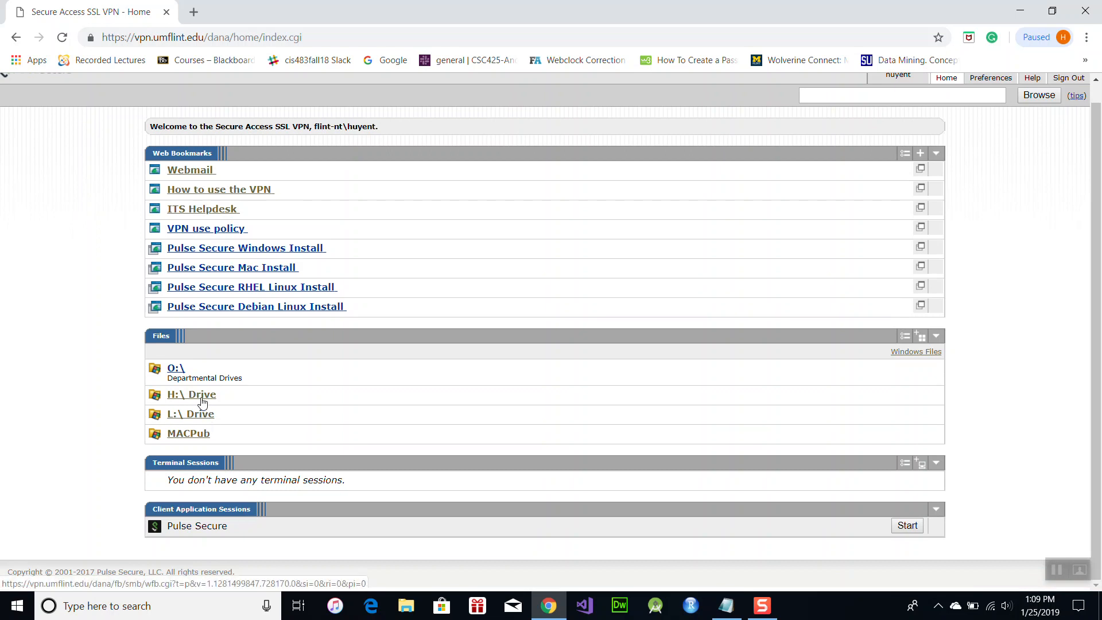
# Browse H:\ Drive to Winter 2019 › CSC 425 › hw sumission and download the homework .docx.
pyautogui.click(190, 394)
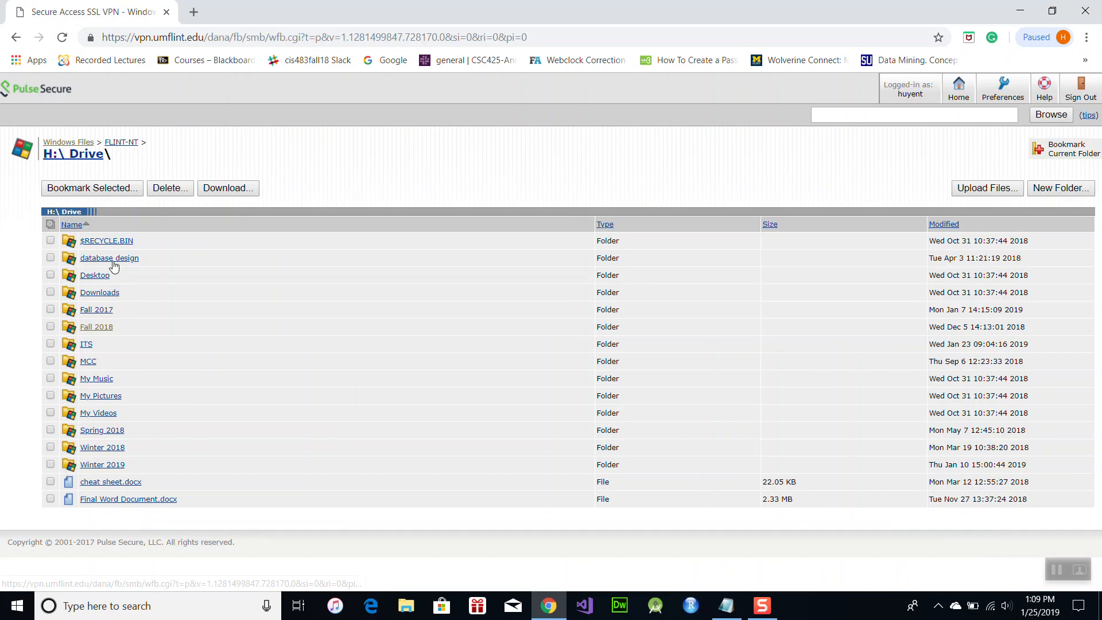
pyautogui.moveTo(128, 452)
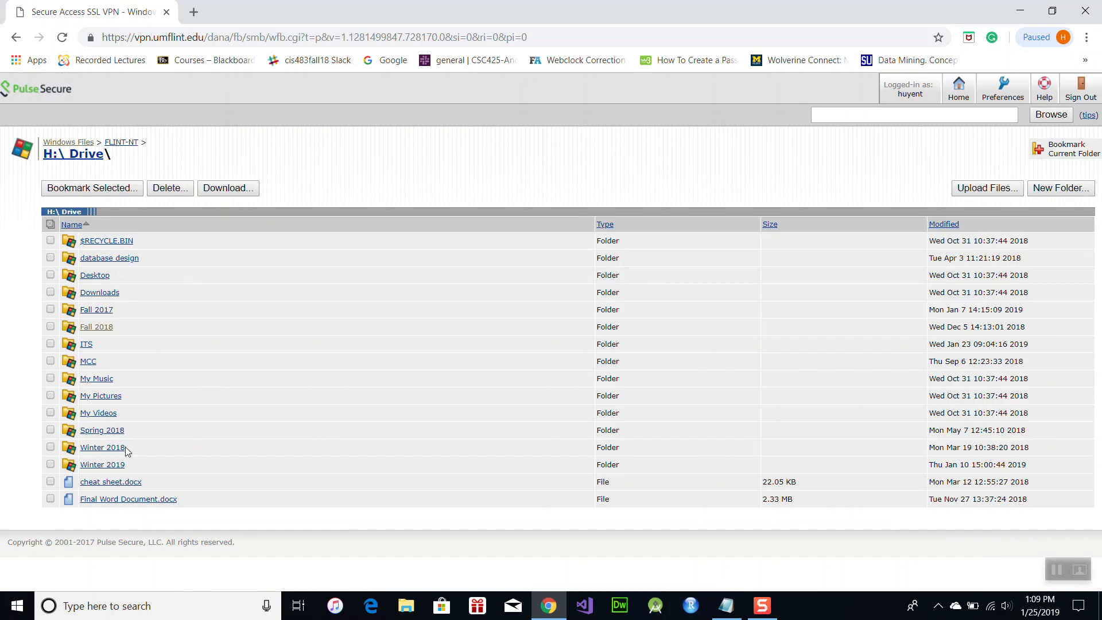
pyautogui.click(102, 464)
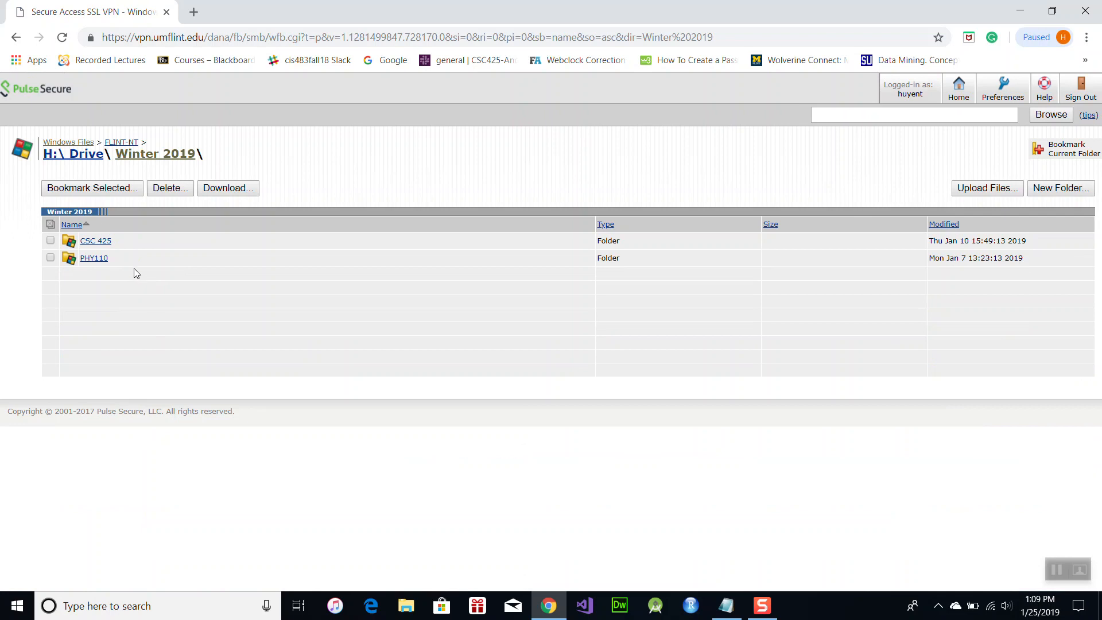
pyautogui.click(95, 241)
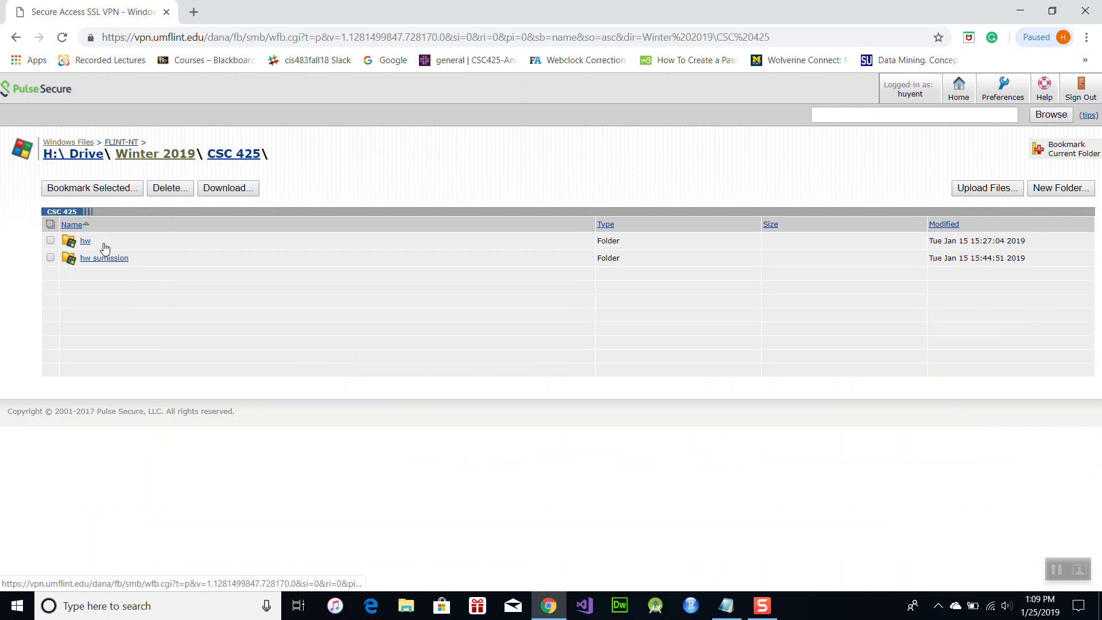
pyautogui.click(84, 240)
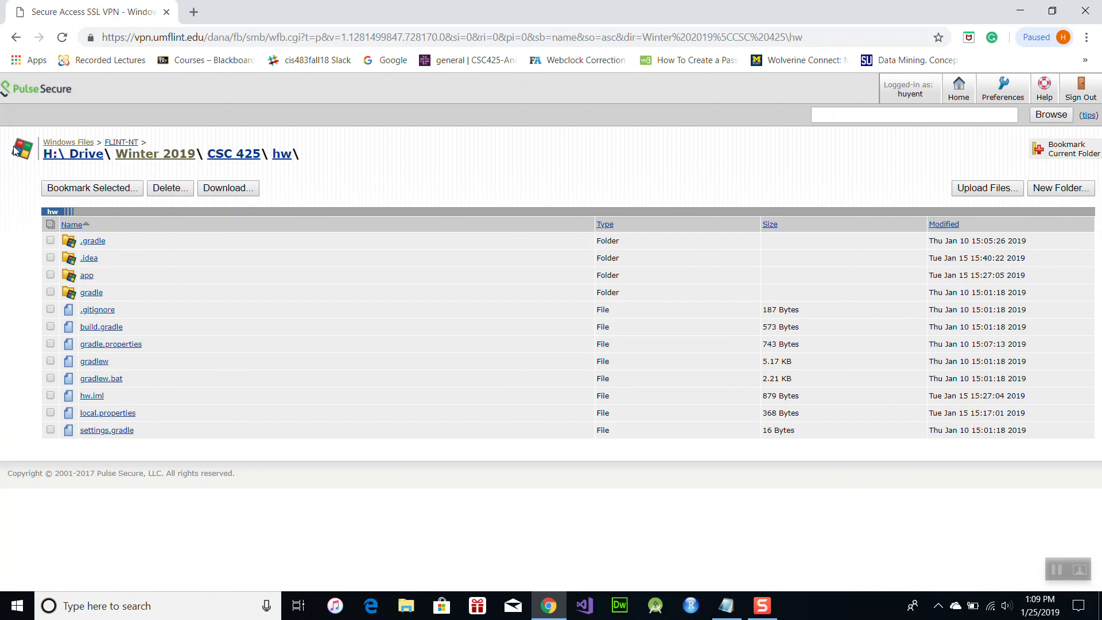
pyautogui.click(16, 37)
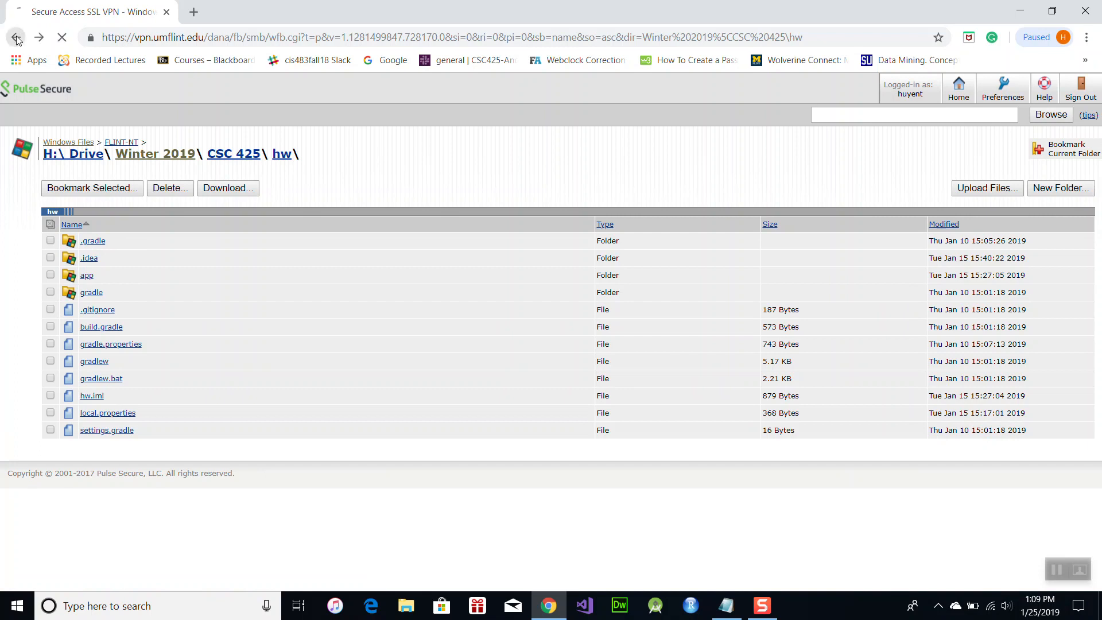
pyautogui.click(16, 38)
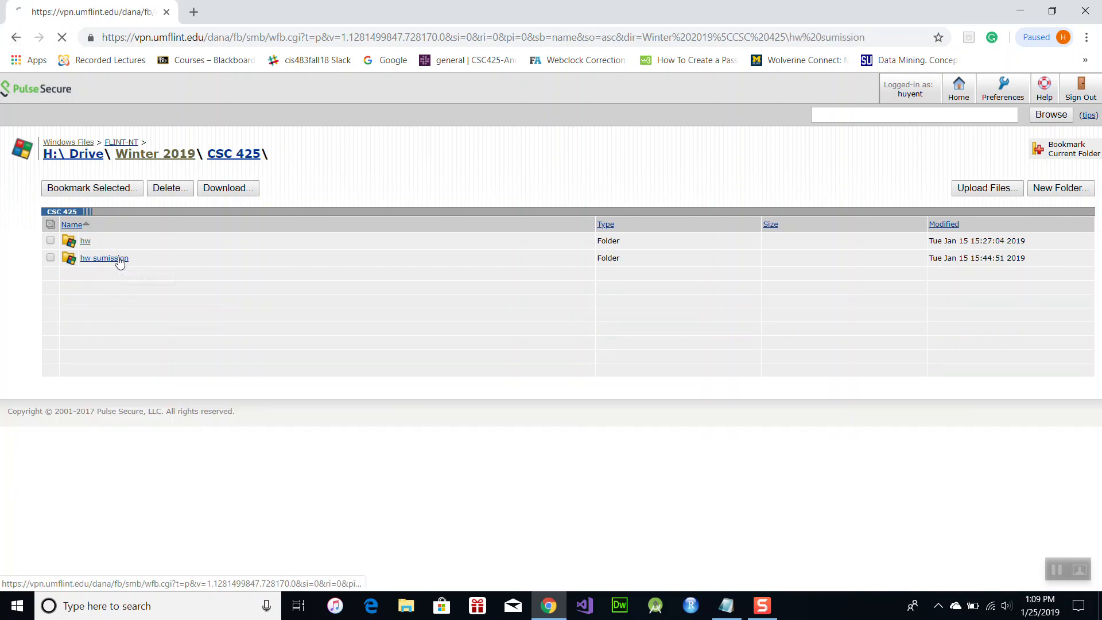
pyautogui.click(103, 258)
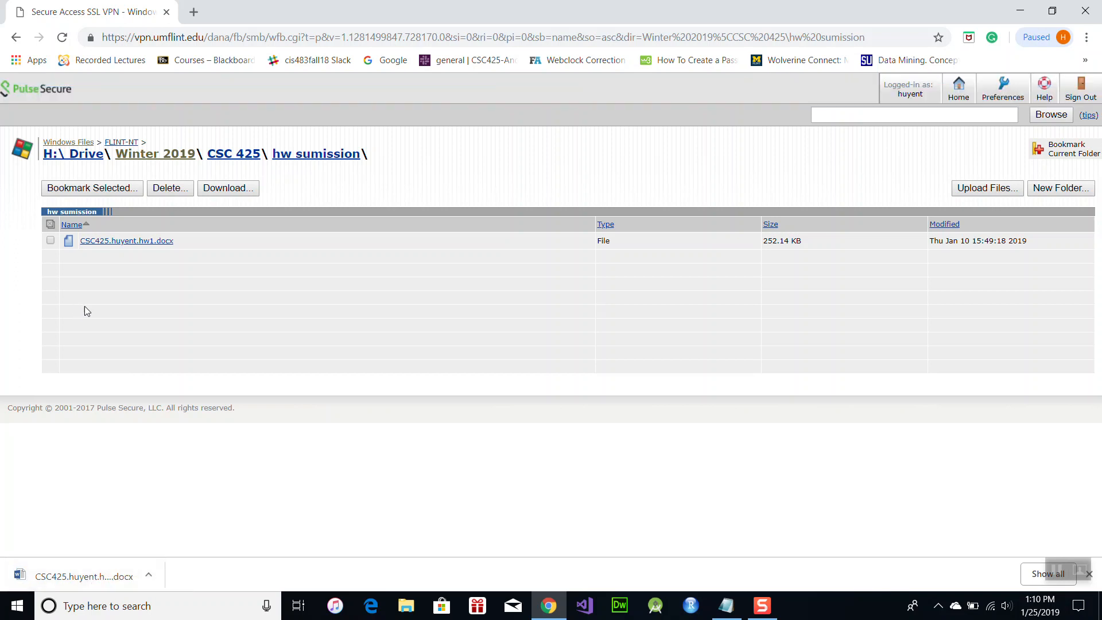
pyautogui.moveTo(987, 188)
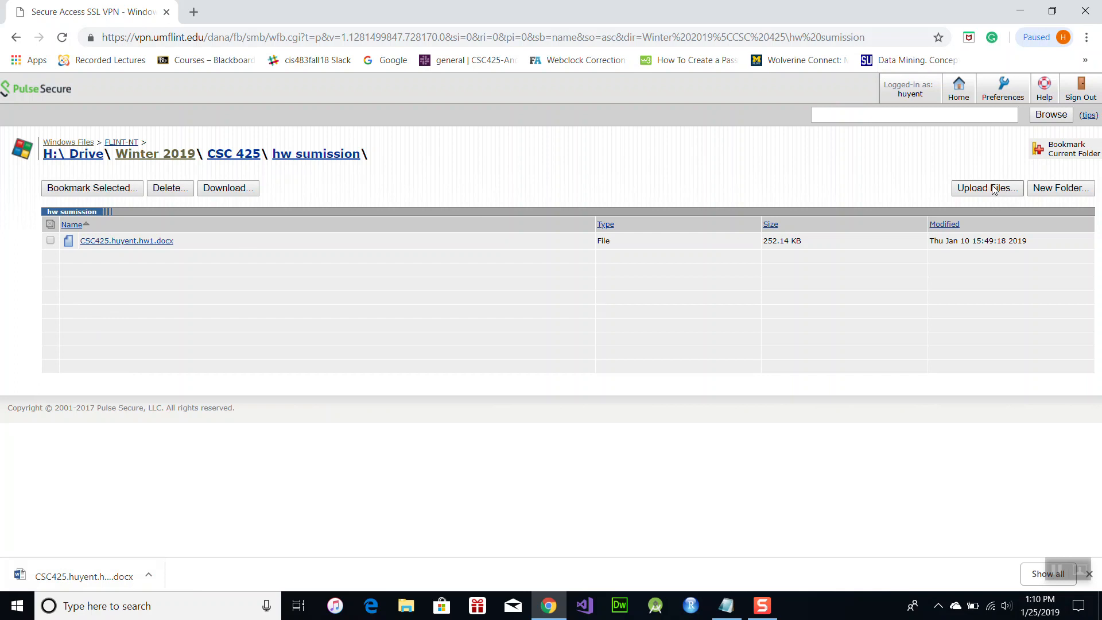
# Choose code.docx from the local hw1 folder and upload it to hw sumission.
pyautogui.click(986, 188)
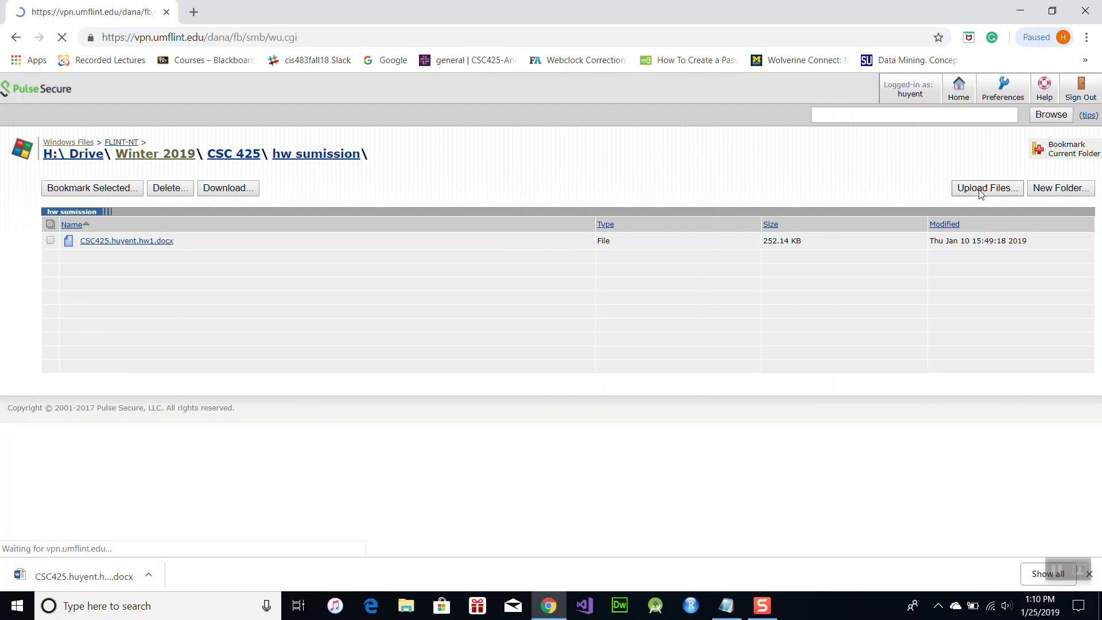
pyautogui.click(987, 188)
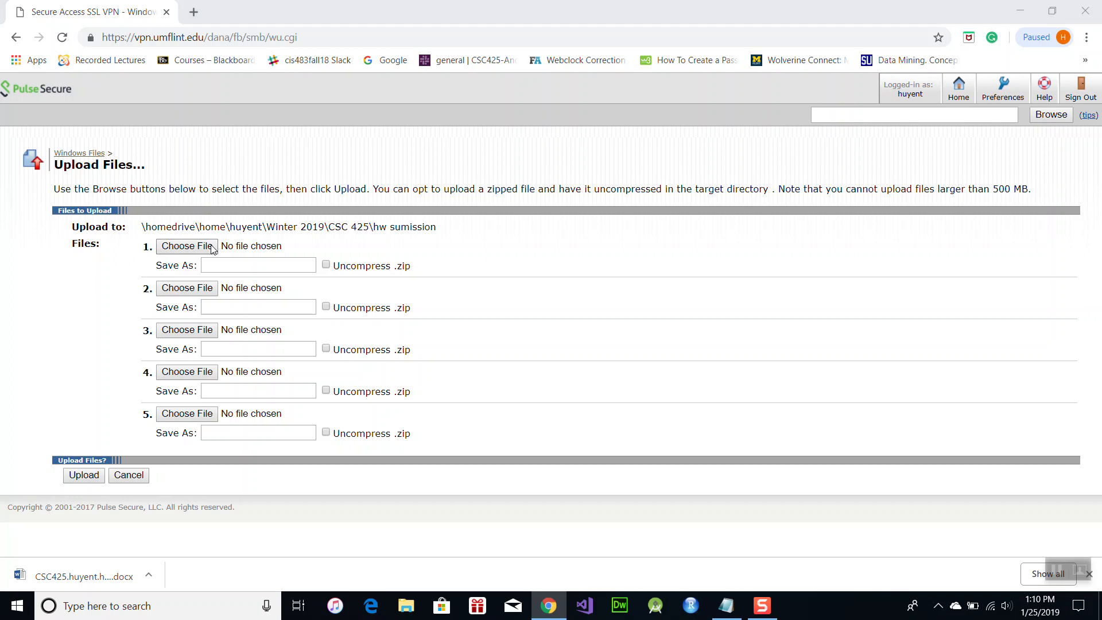
pyautogui.click(187, 246)
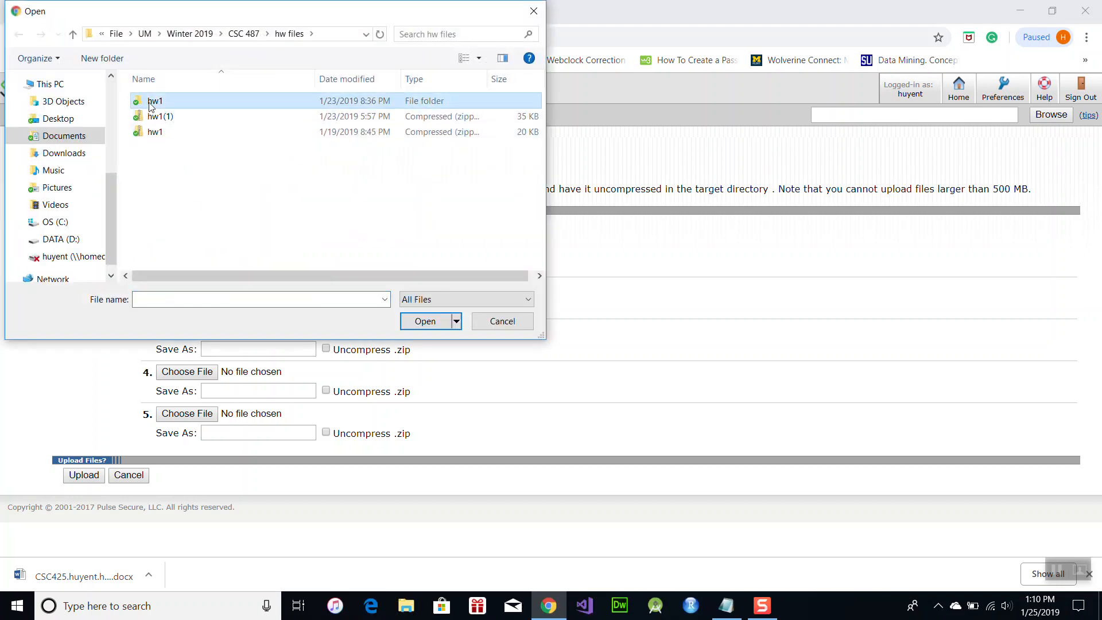
pyautogui.moveTo(425, 325)
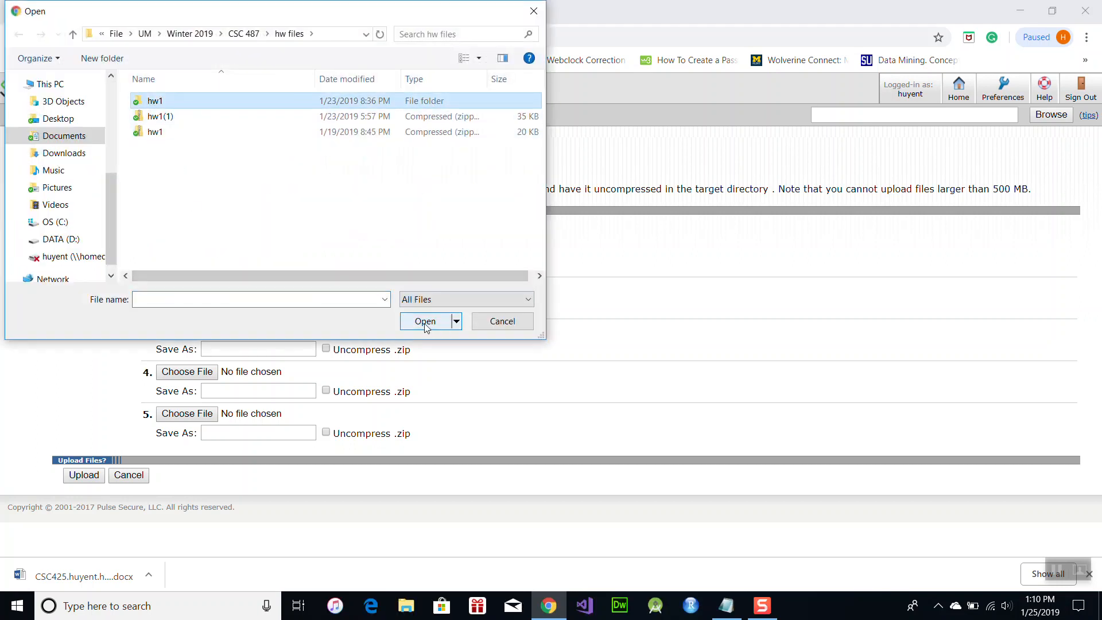
pyautogui.doubleClick(155, 101)
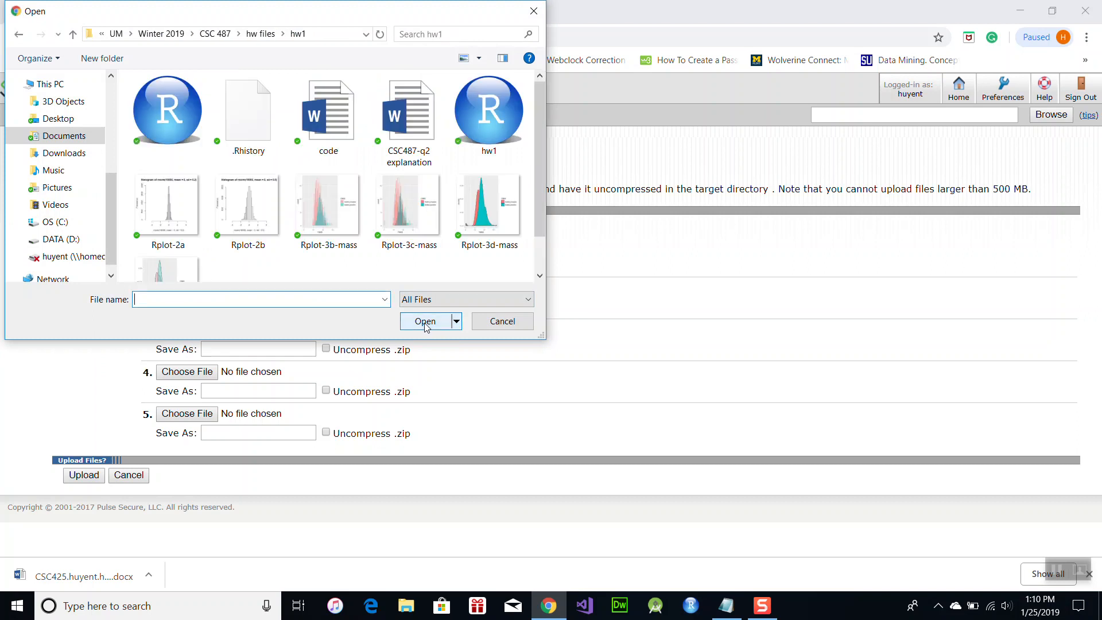
pyautogui.click(328, 109)
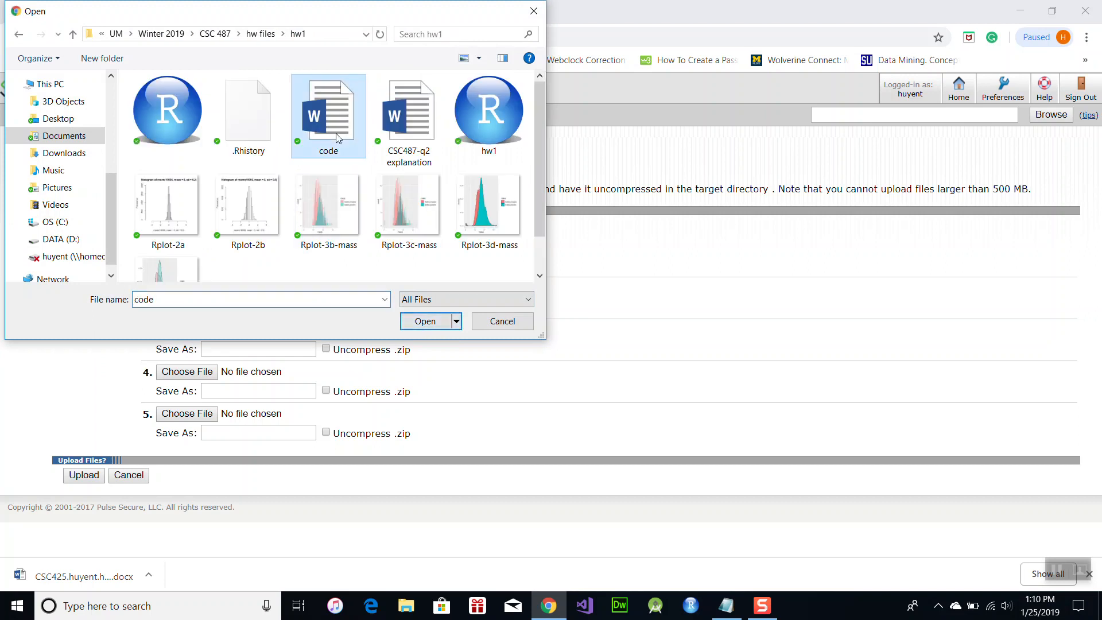
pyautogui.click(425, 320)
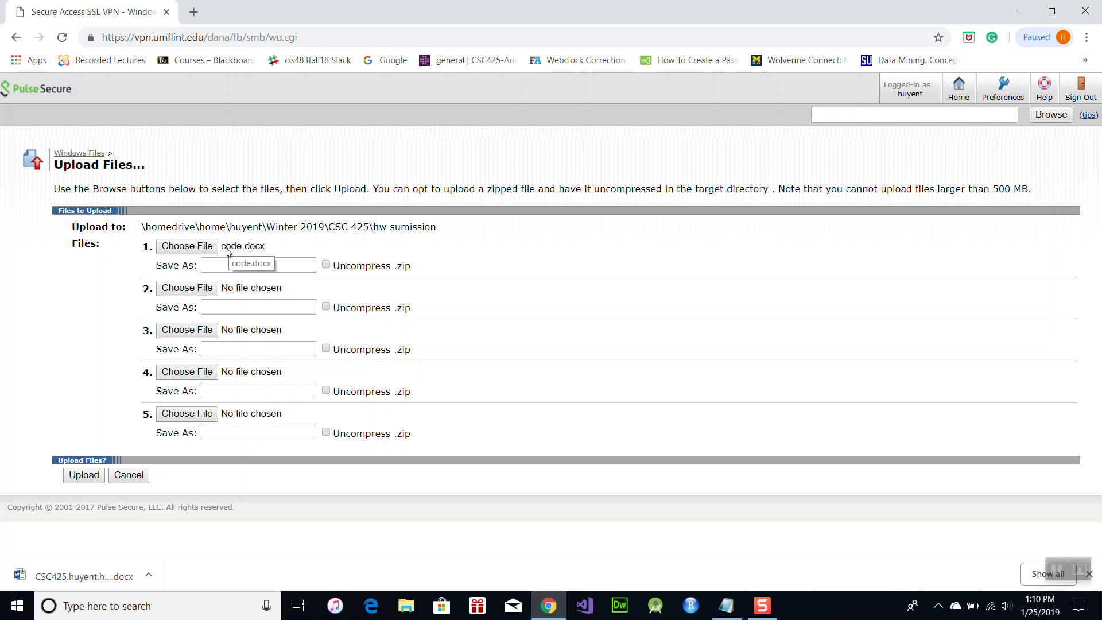
pyautogui.moveTo(274, 253)
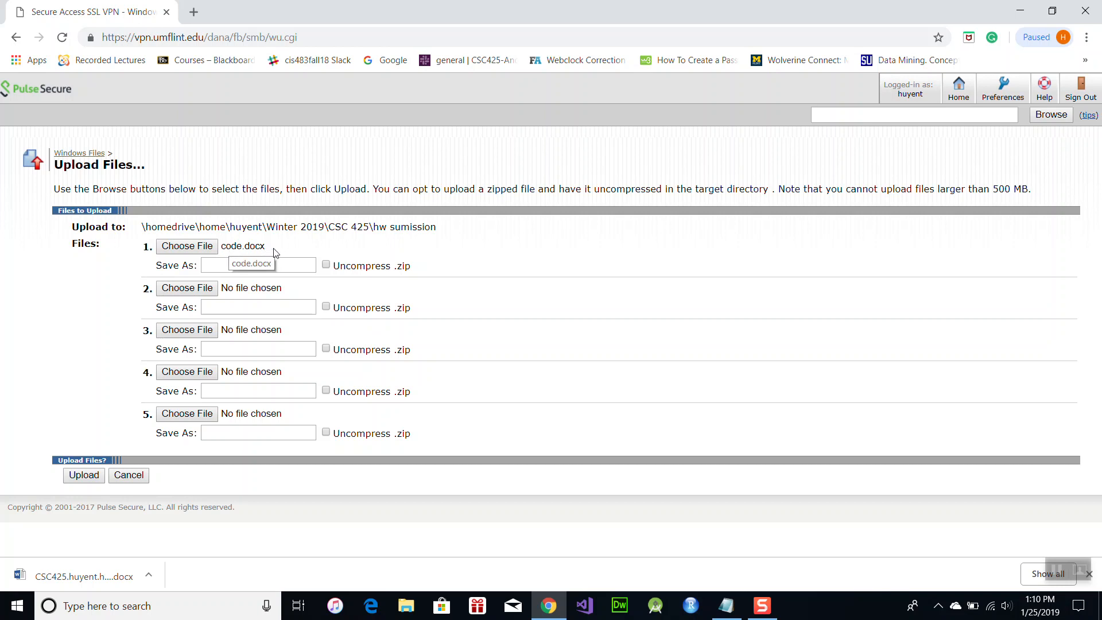
pyautogui.moveTo(947, 311)
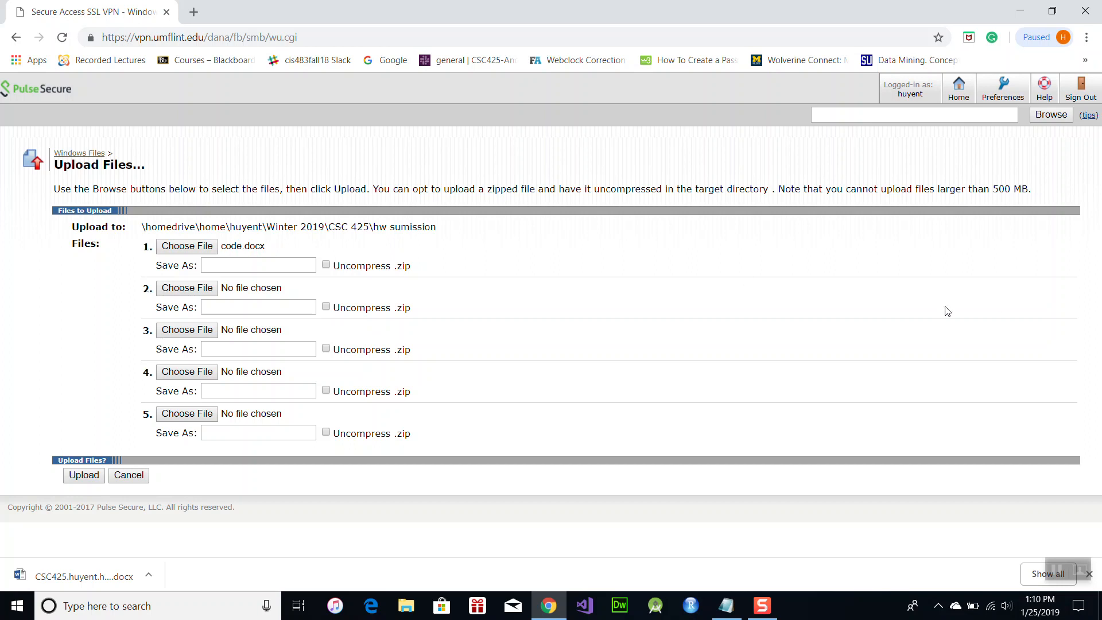
pyautogui.moveTo(84, 476)
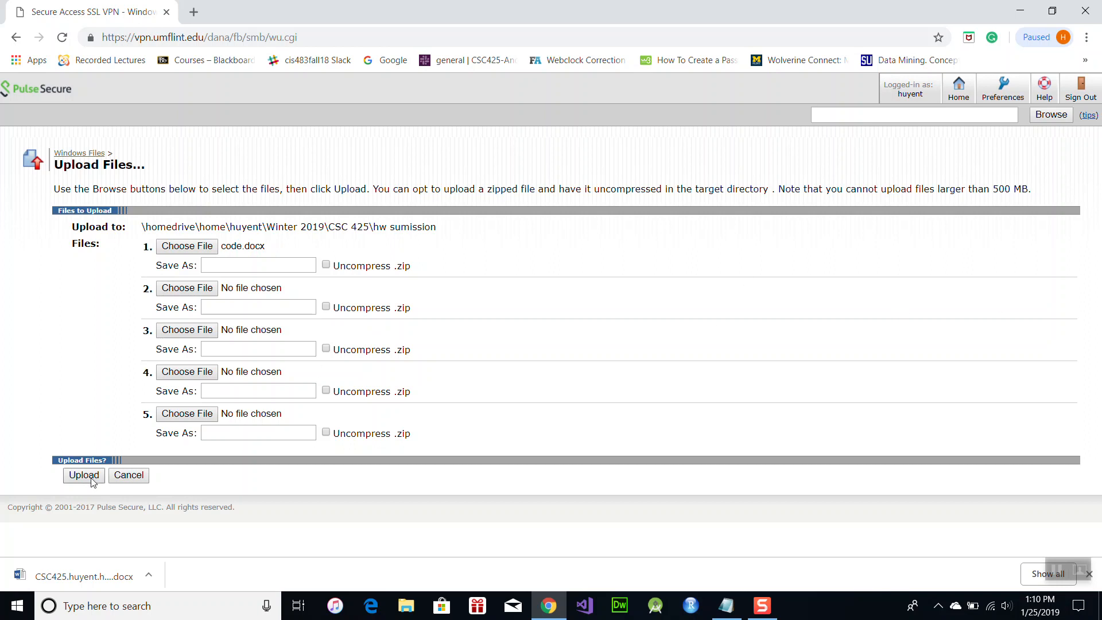
pyautogui.click(84, 475)
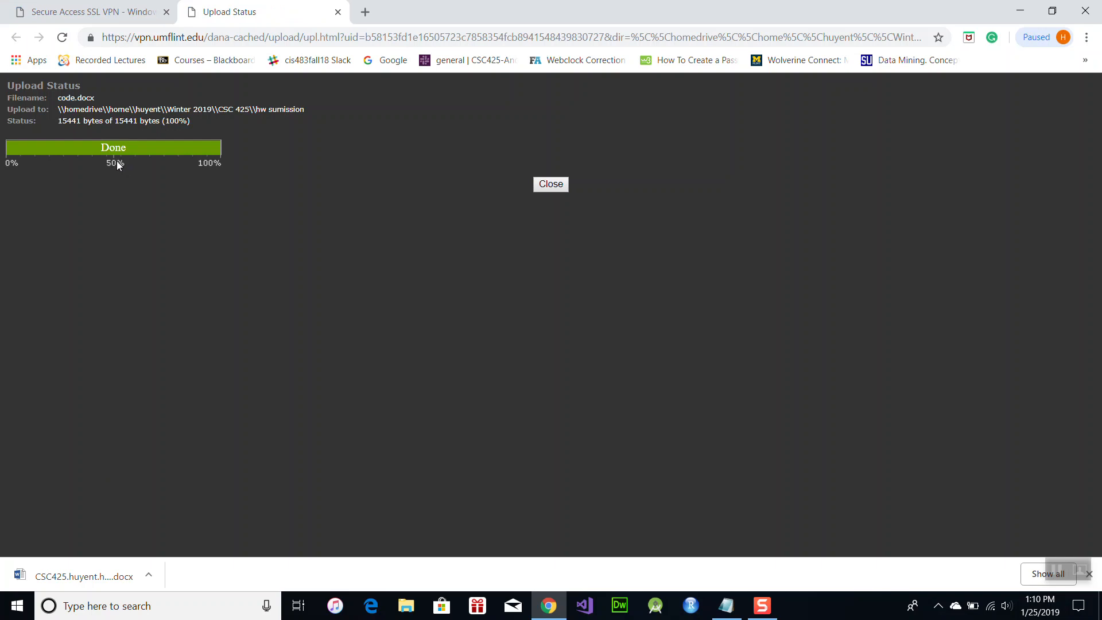
pyautogui.moveTo(550, 200)
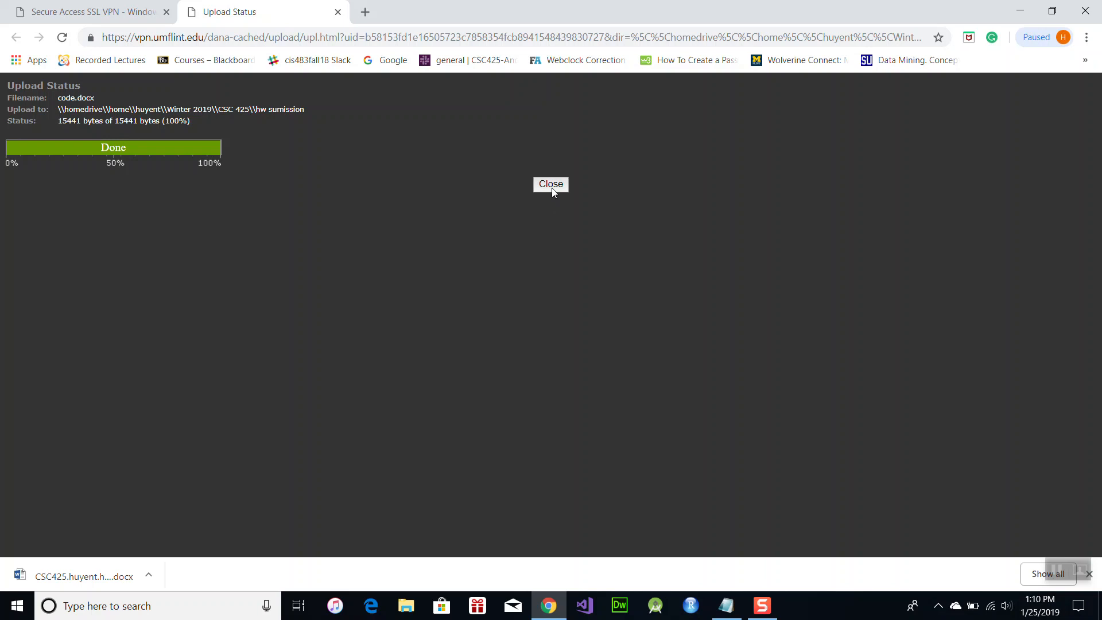
# Close the finished Upload Status page to see code.docx (12.47 KB) listed.
pyautogui.click(551, 185)
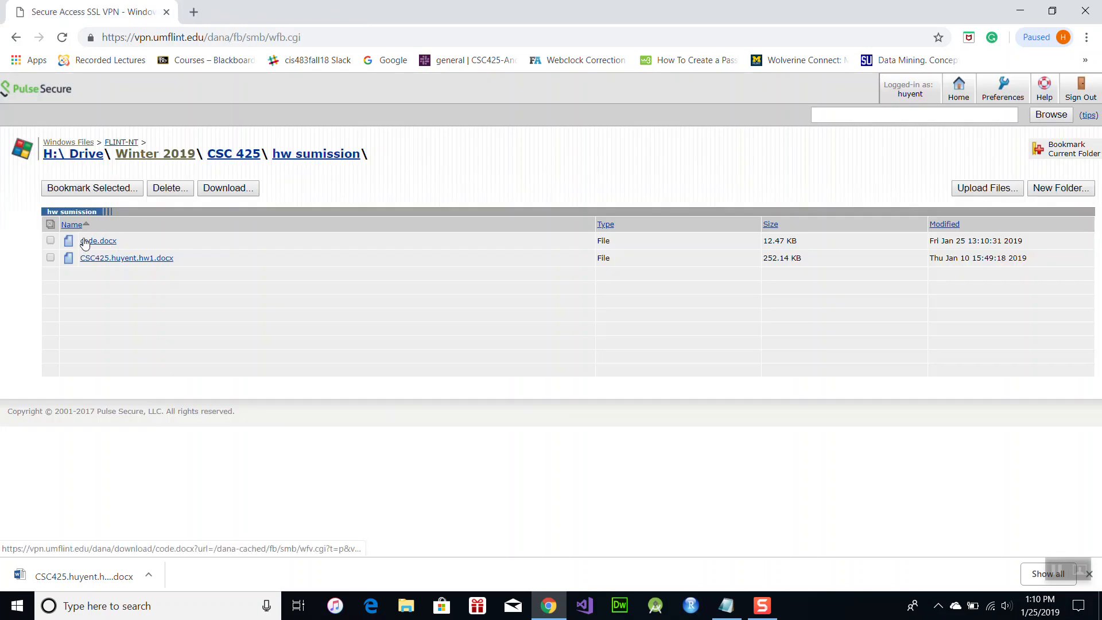
pyautogui.moveTo(97, 240)
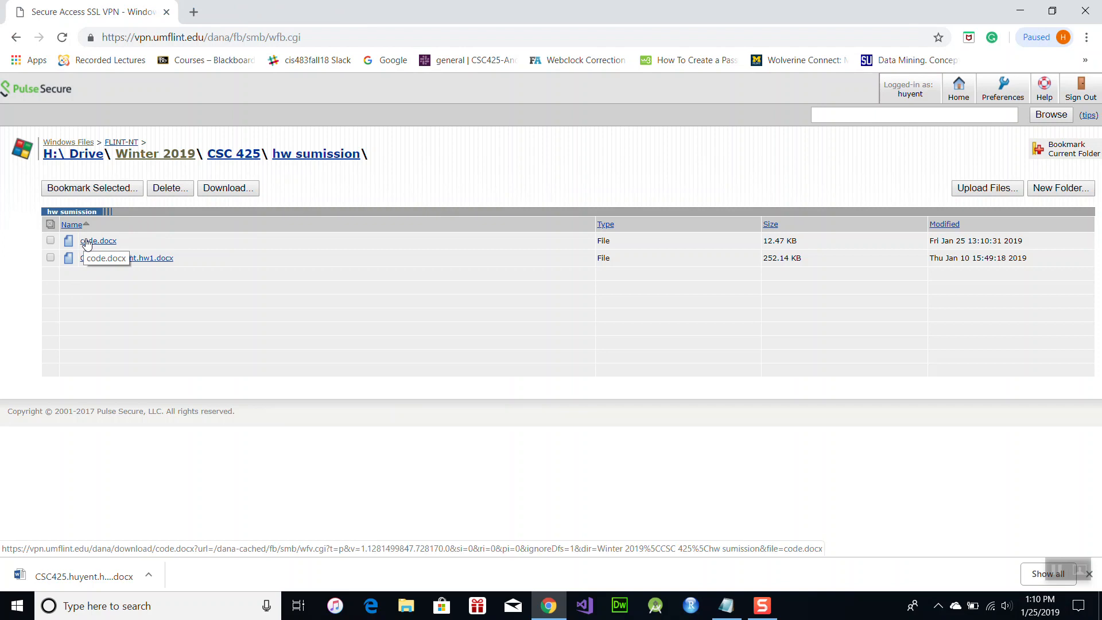
pyautogui.moveTo(620, 302)
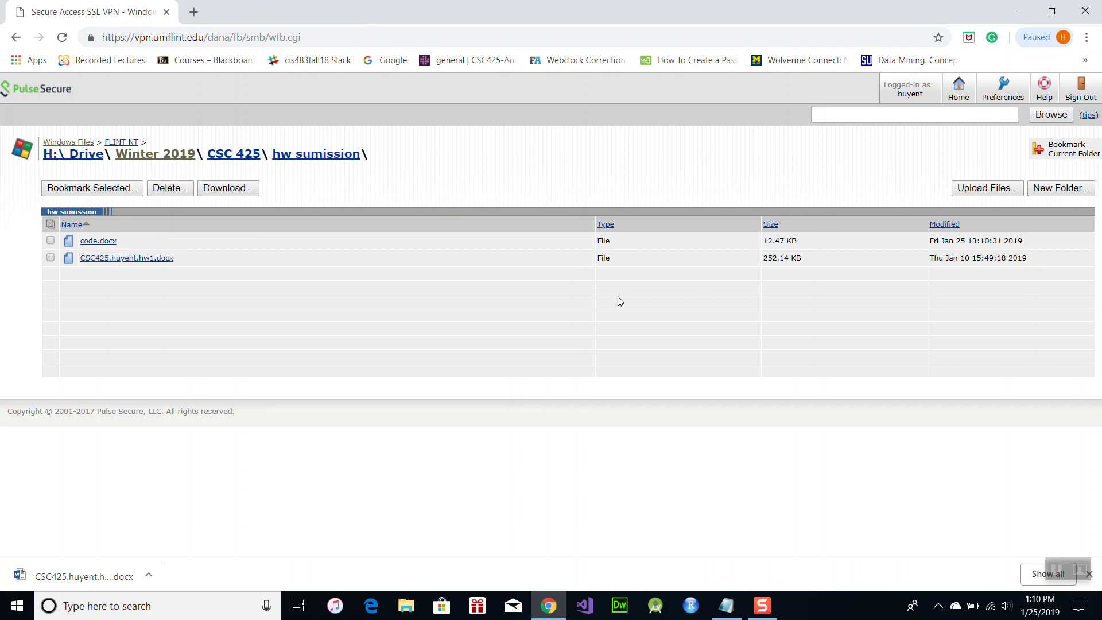
pyautogui.moveTo(97, 240)
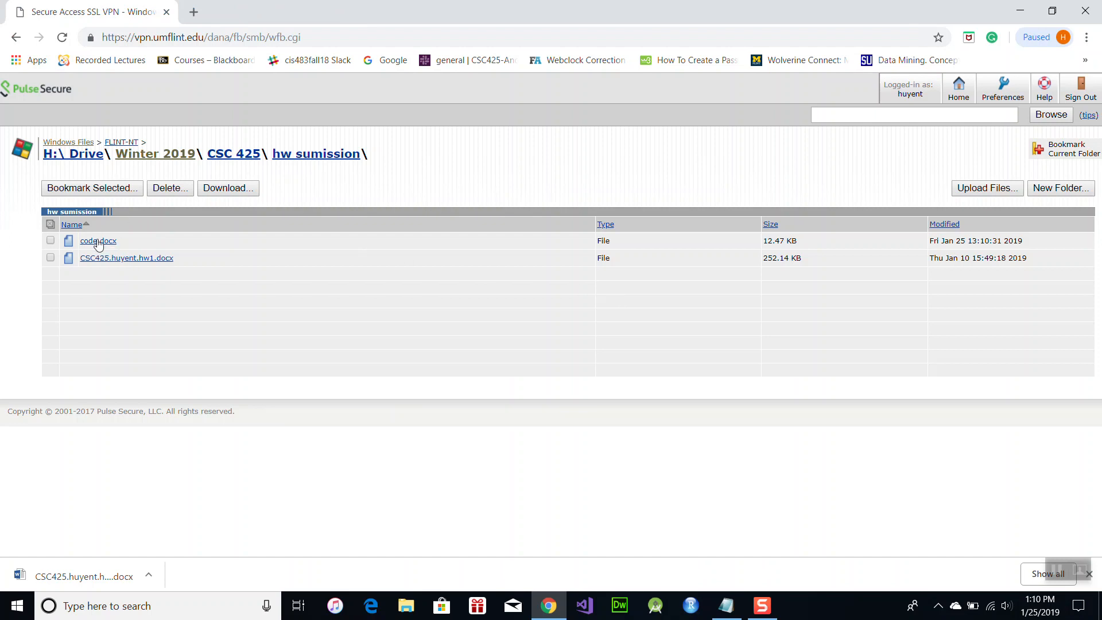
pyautogui.moveTo(121, 141)
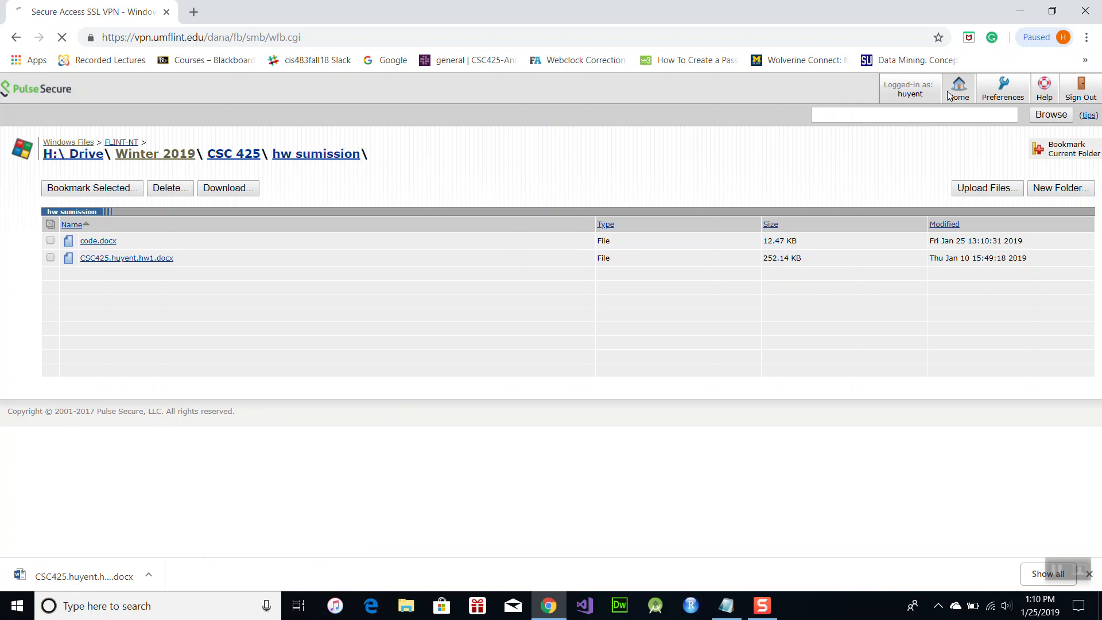
# Return to the portal home page with bookmarks and file drives via the toolbar Home icon.
pyautogui.click(958, 87)
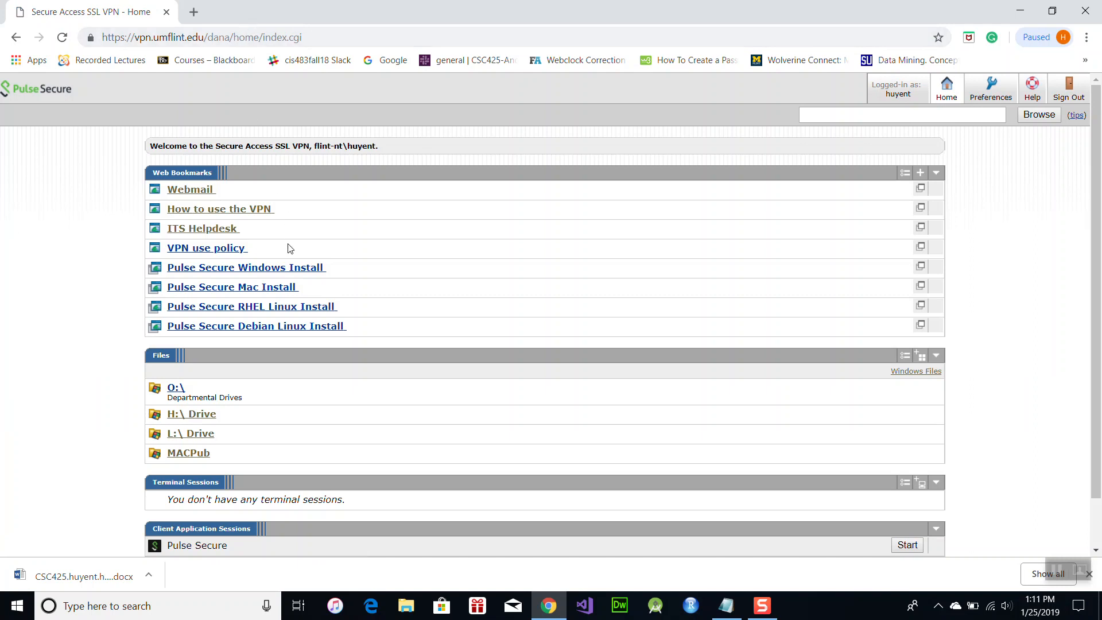
pyautogui.moveTo(275, 275)
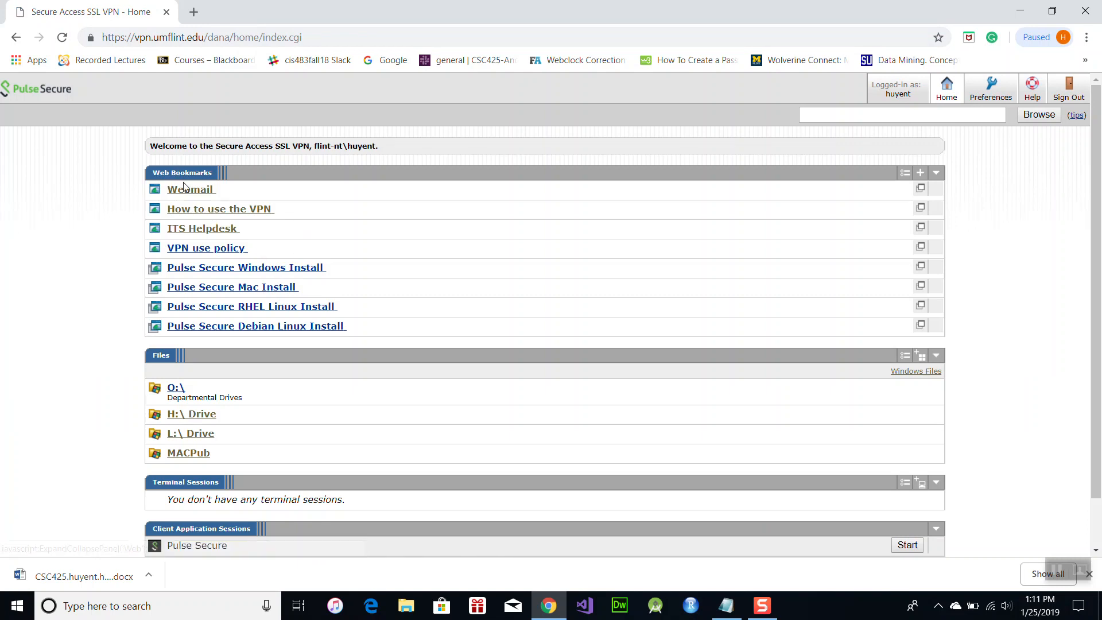
pyautogui.moveTo(225, 273)
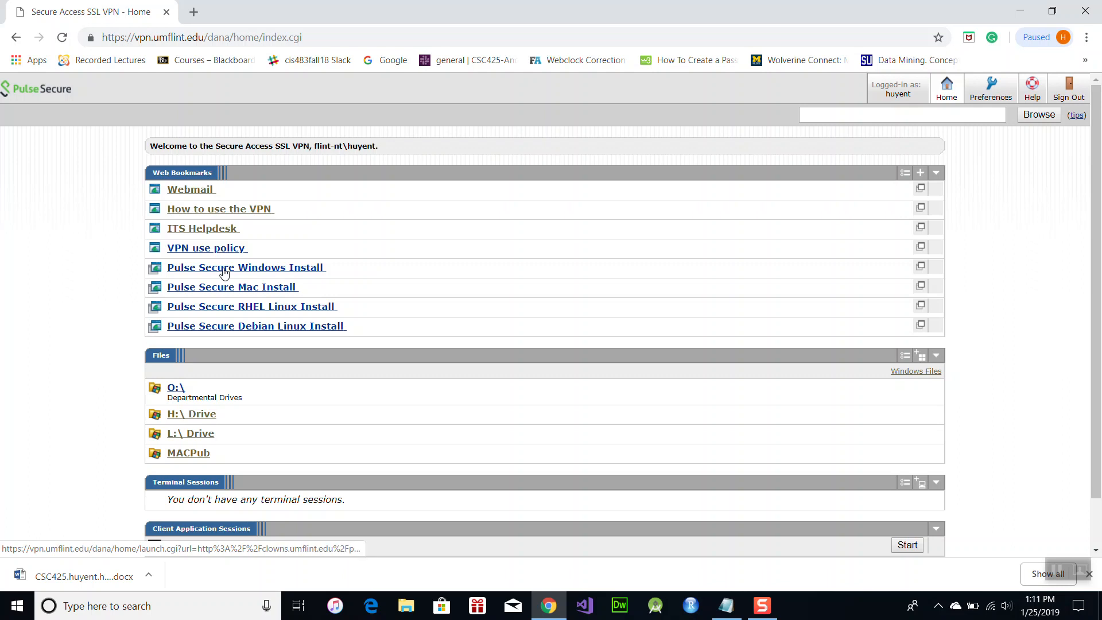
pyautogui.moveTo(245, 267)
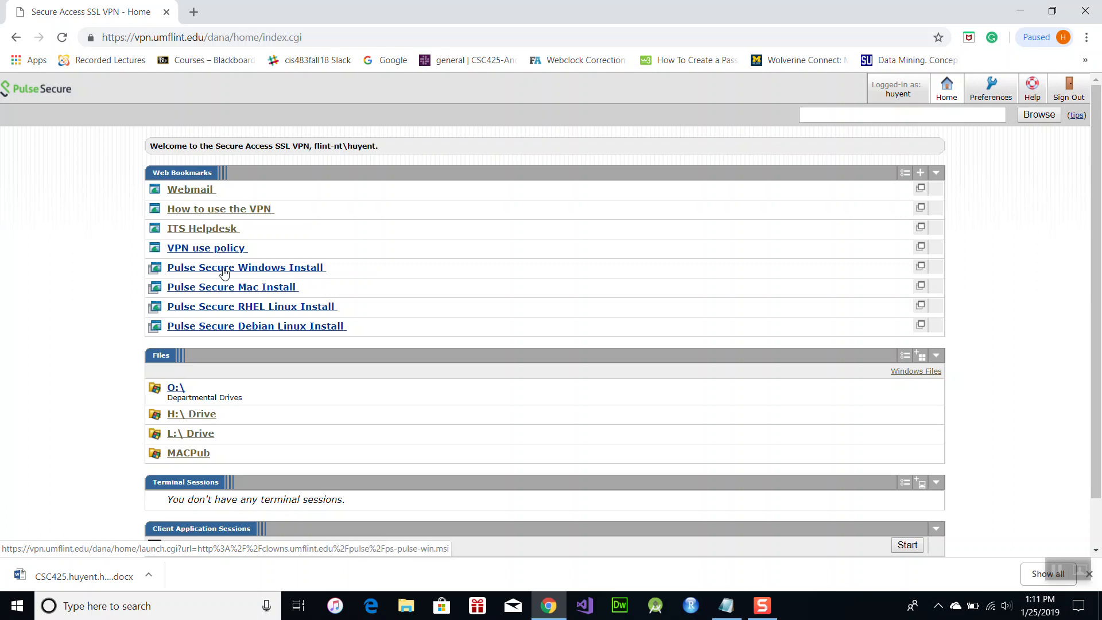
pyautogui.moveTo(285, 295)
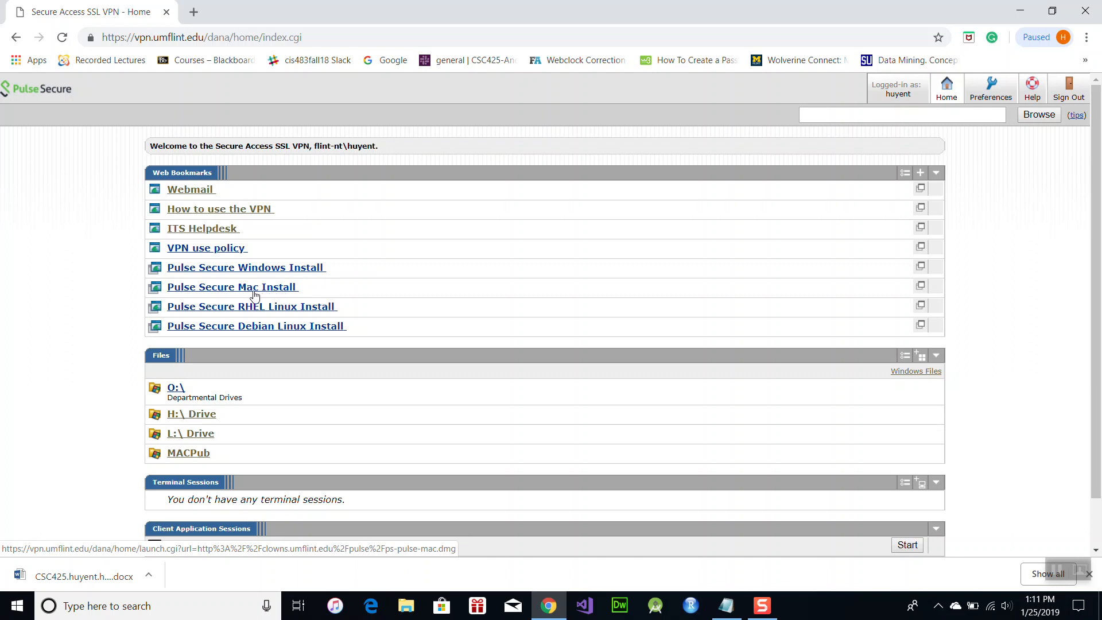
pyautogui.moveTo(257, 273)
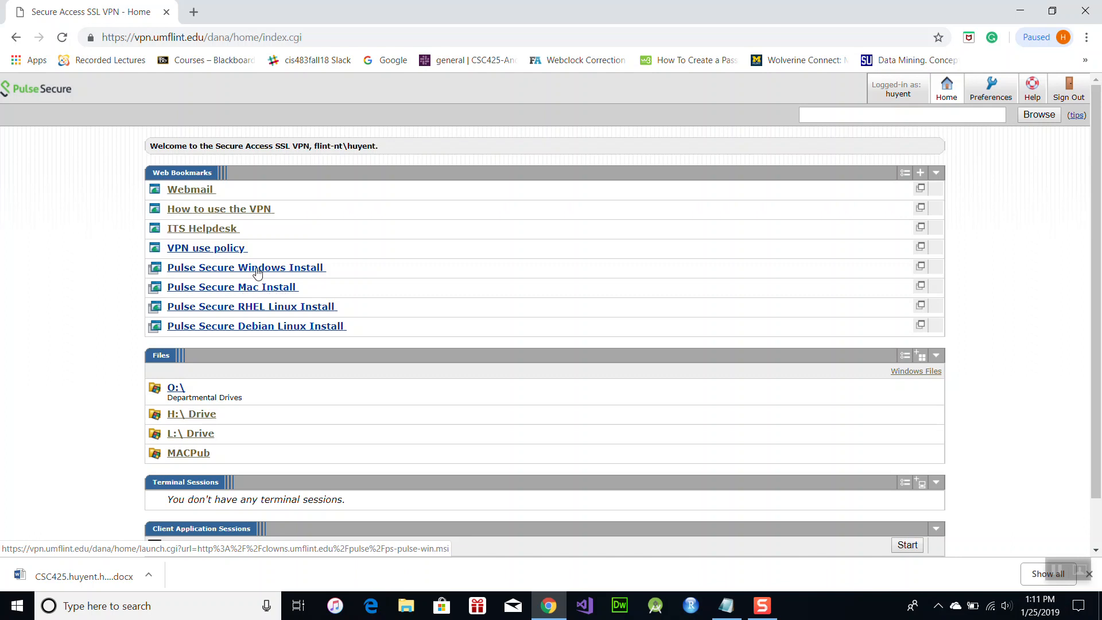
# Download the ps-pulse-win installer from the Pulse Secure Windows Install bookmark.
pyautogui.click(245, 267)
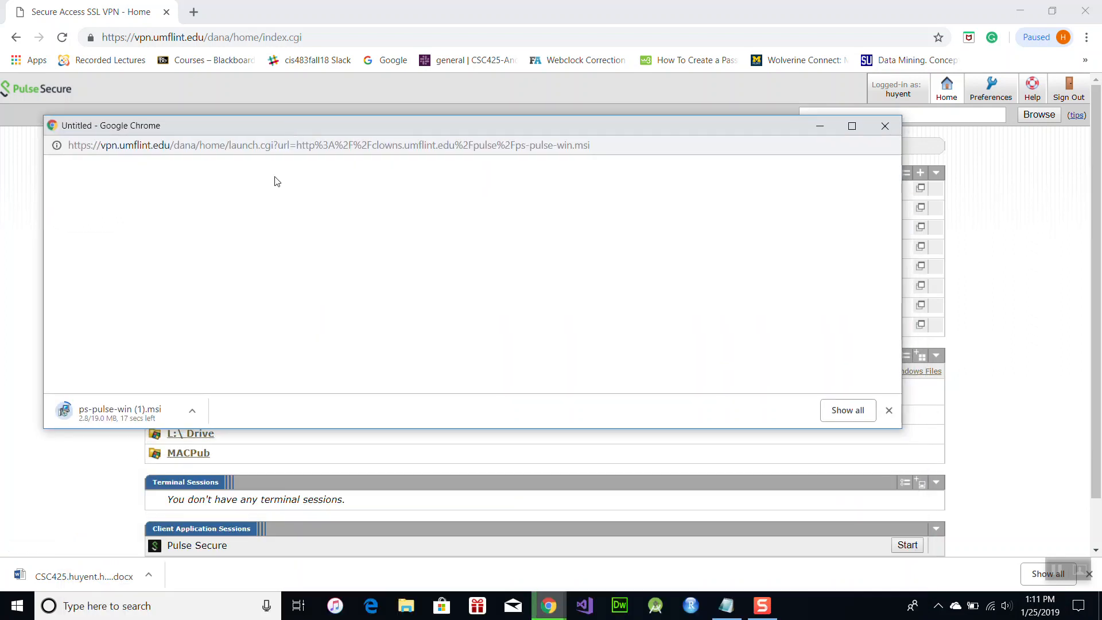
pyautogui.moveTo(231, 267)
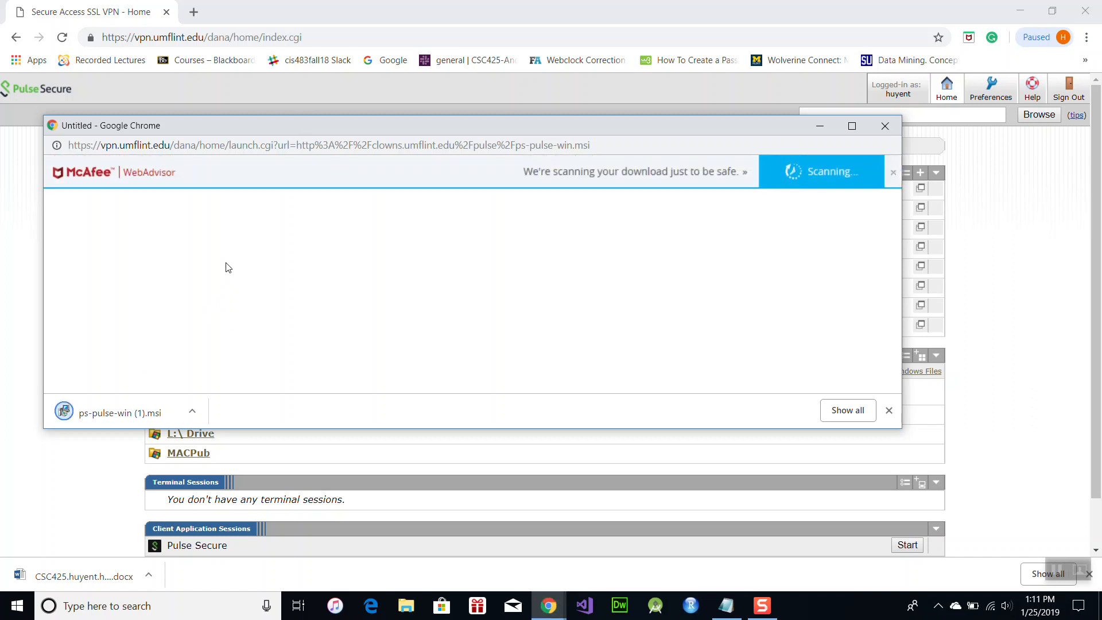
pyautogui.moveTo(126, 399)
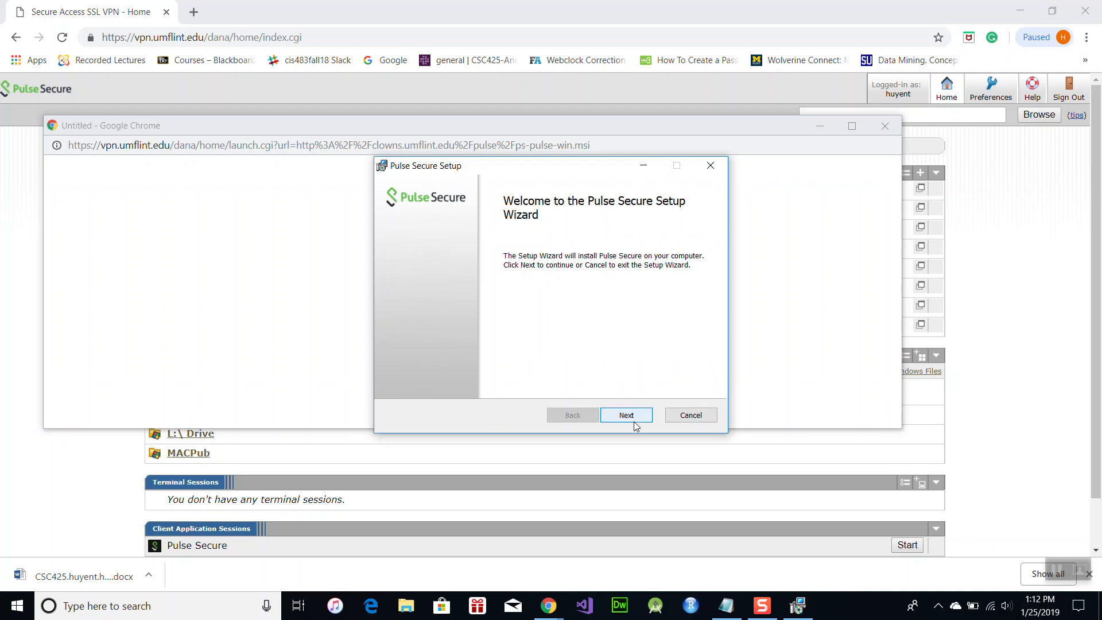
# Complete the Pulse Secure Setup wizard installation, close it, and reveal hidden tray icons.
pyautogui.click(626, 414)
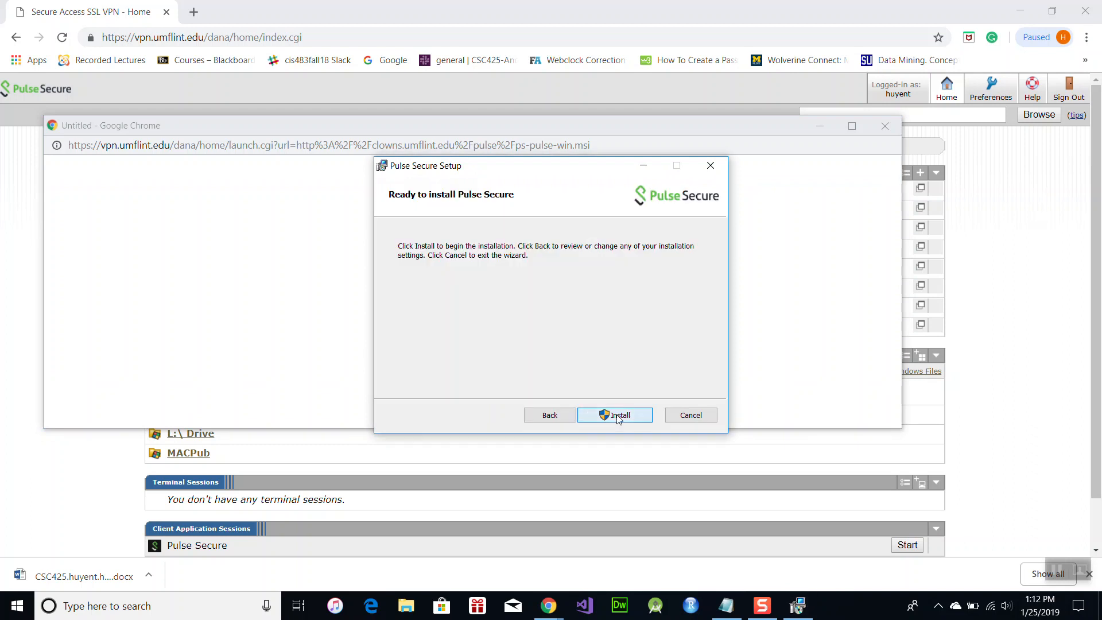
pyautogui.click(614, 415)
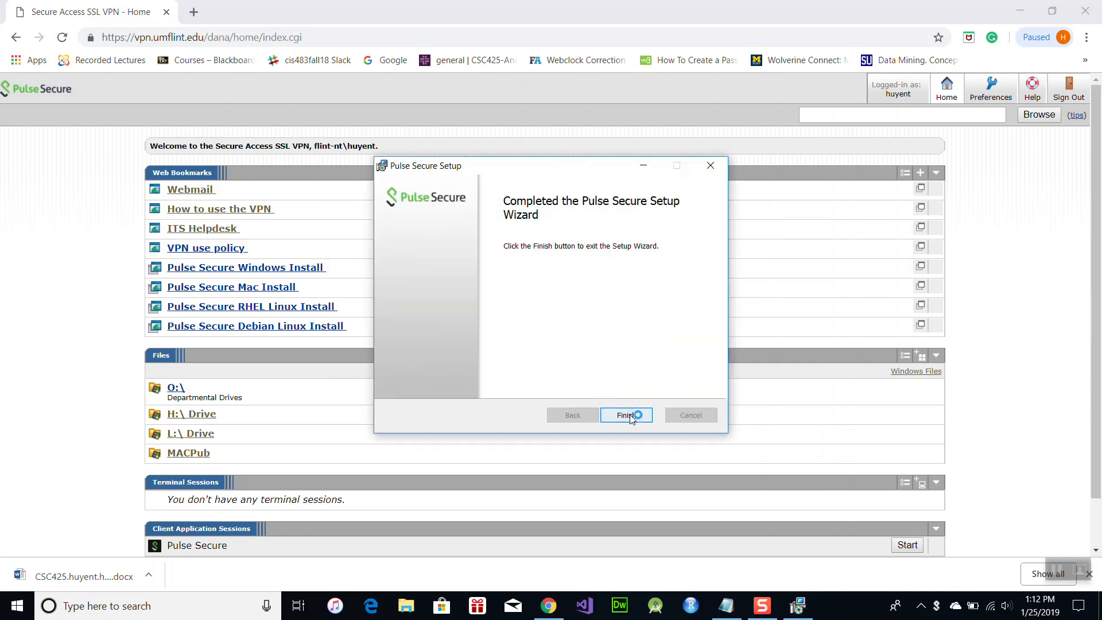
pyautogui.click(625, 414)
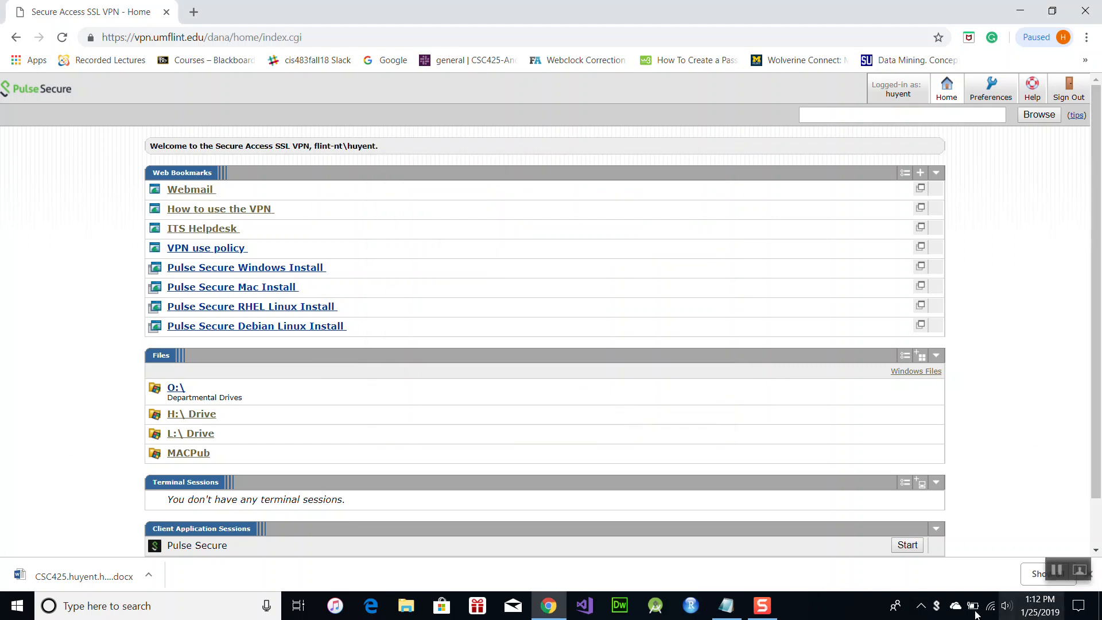
pyautogui.click(921, 605)
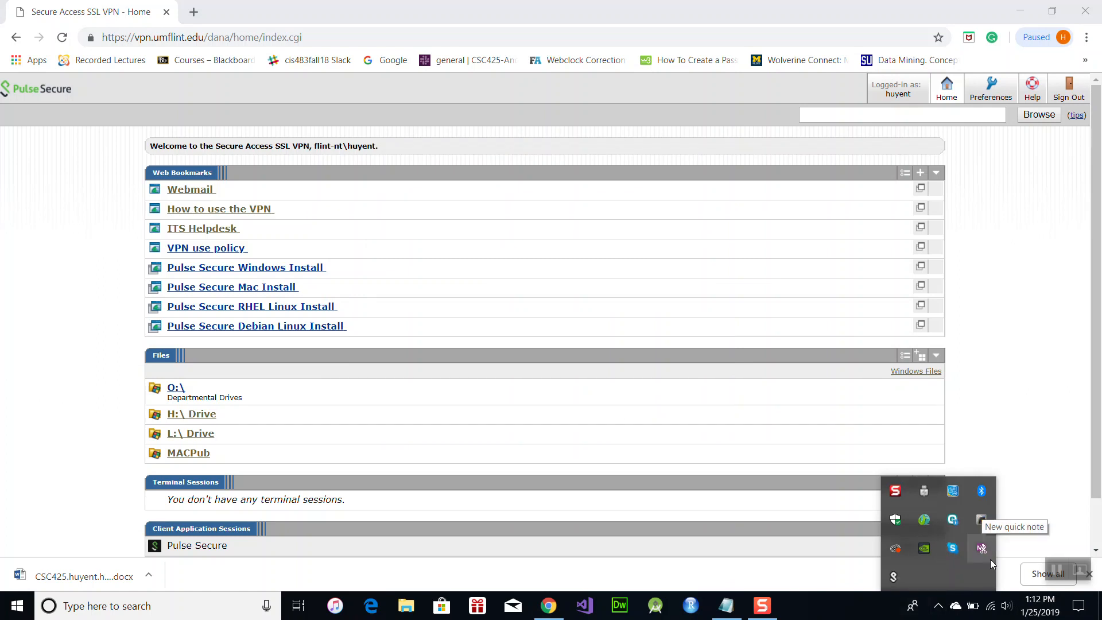
pyautogui.moveTo(895, 576)
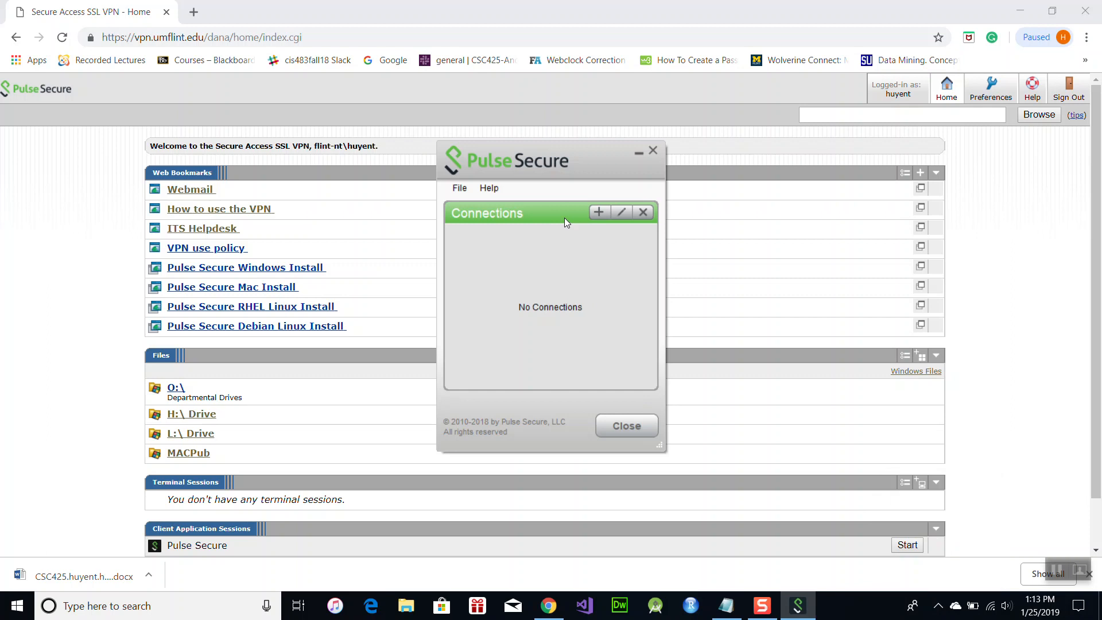
pyautogui.moveTo(464, 165)
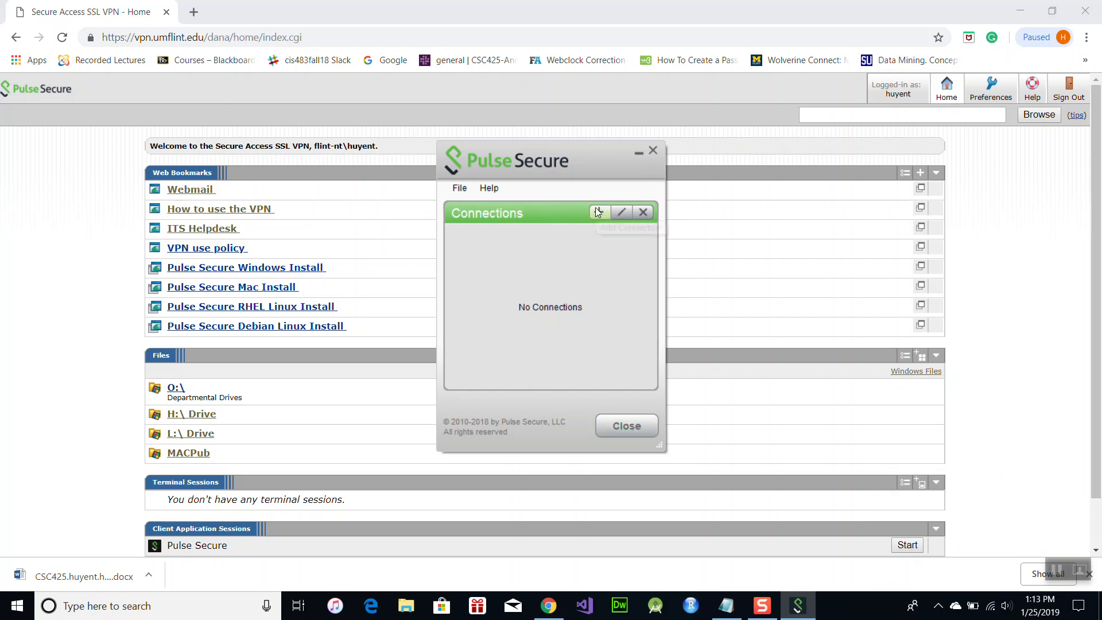
# Add a connection named 'Pulse Secure' with server vpn.umflint.edu and connect.
pyautogui.click(598, 212)
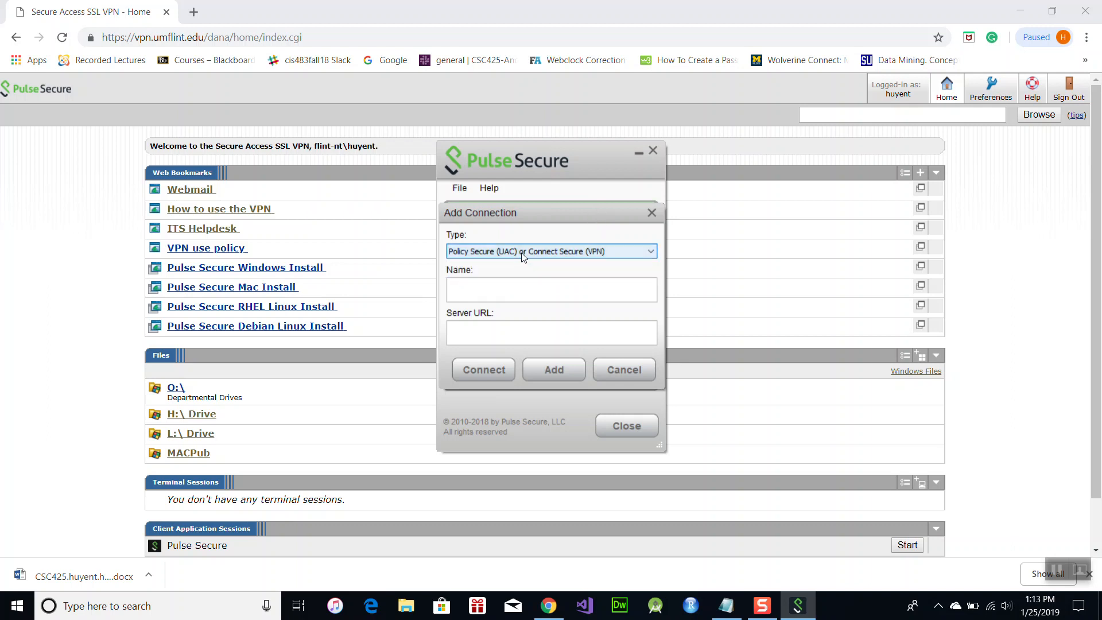
pyautogui.click(552, 289)
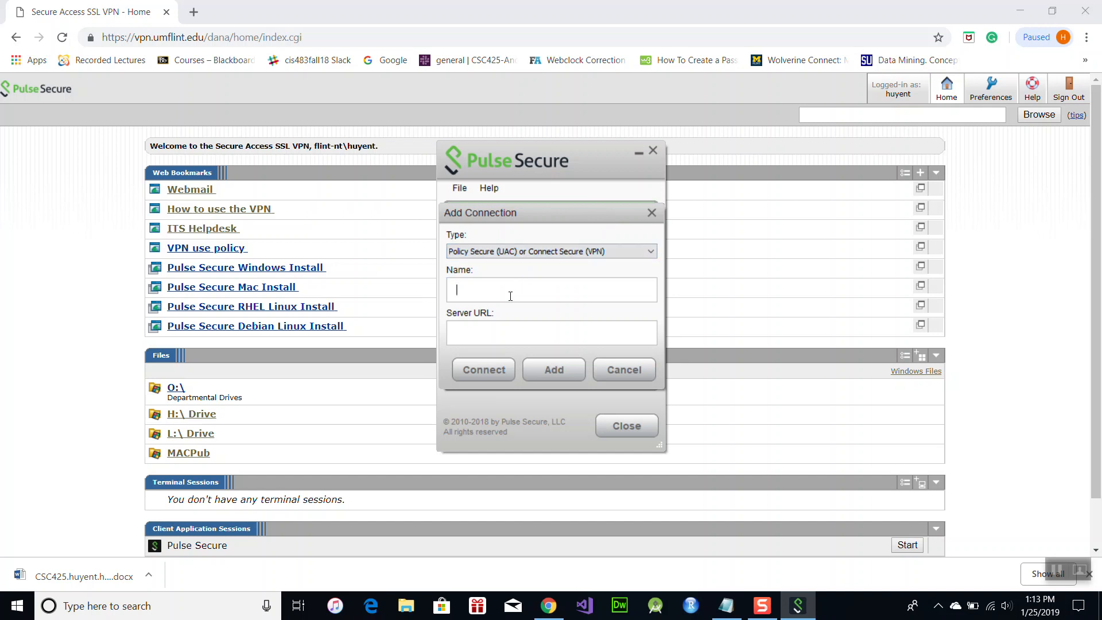
pyautogui.write('Purse')
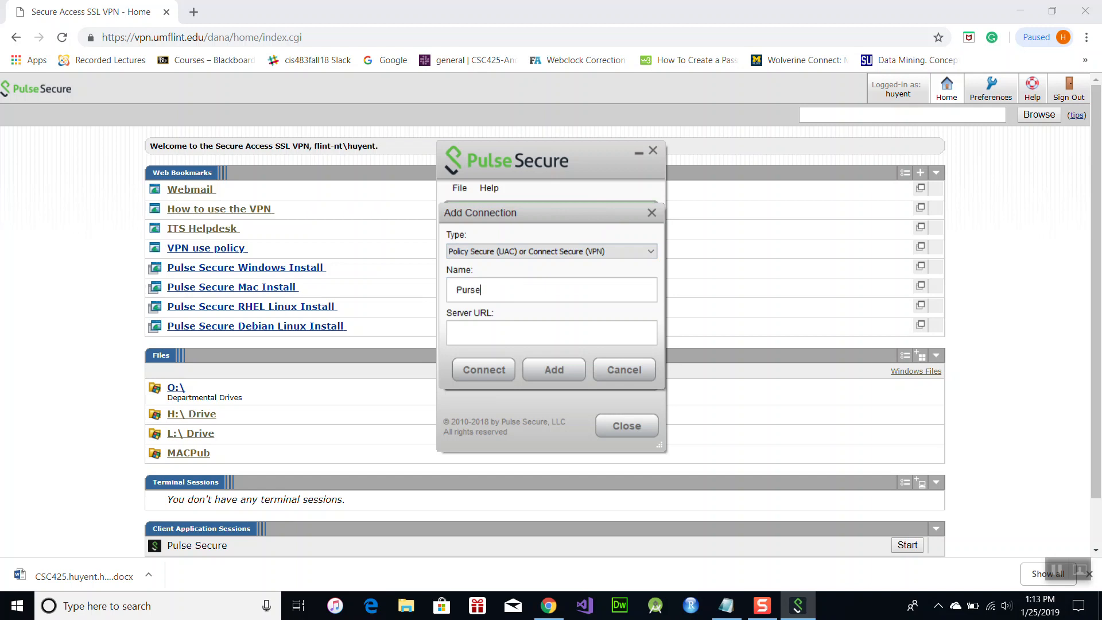
pyautogui.press('Backspace')
pyautogui.write('l')
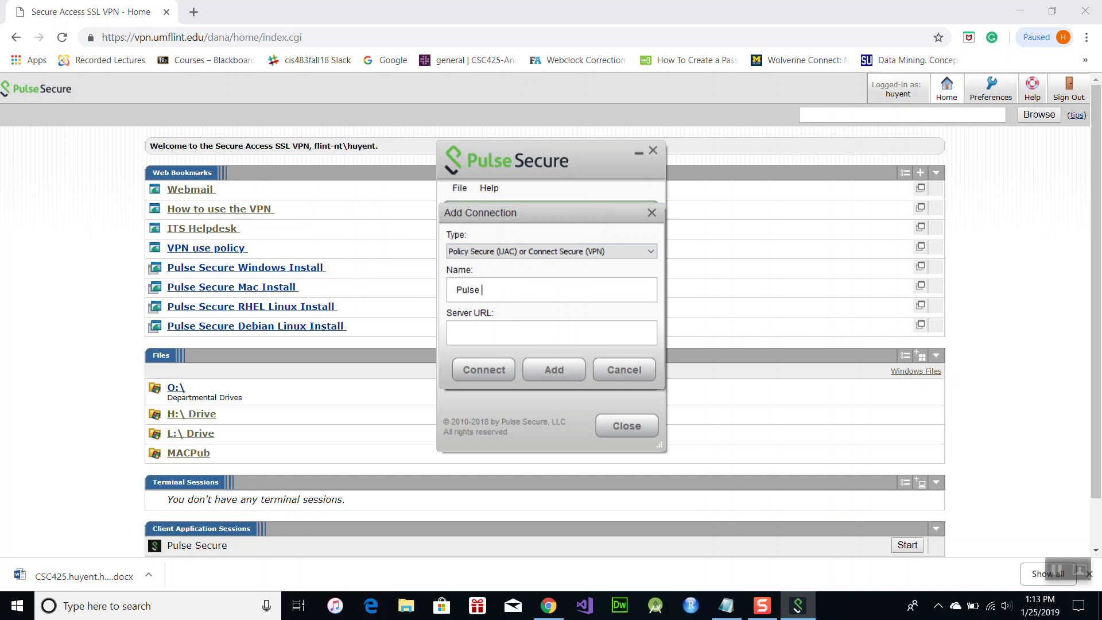
pyautogui.write('Secure')
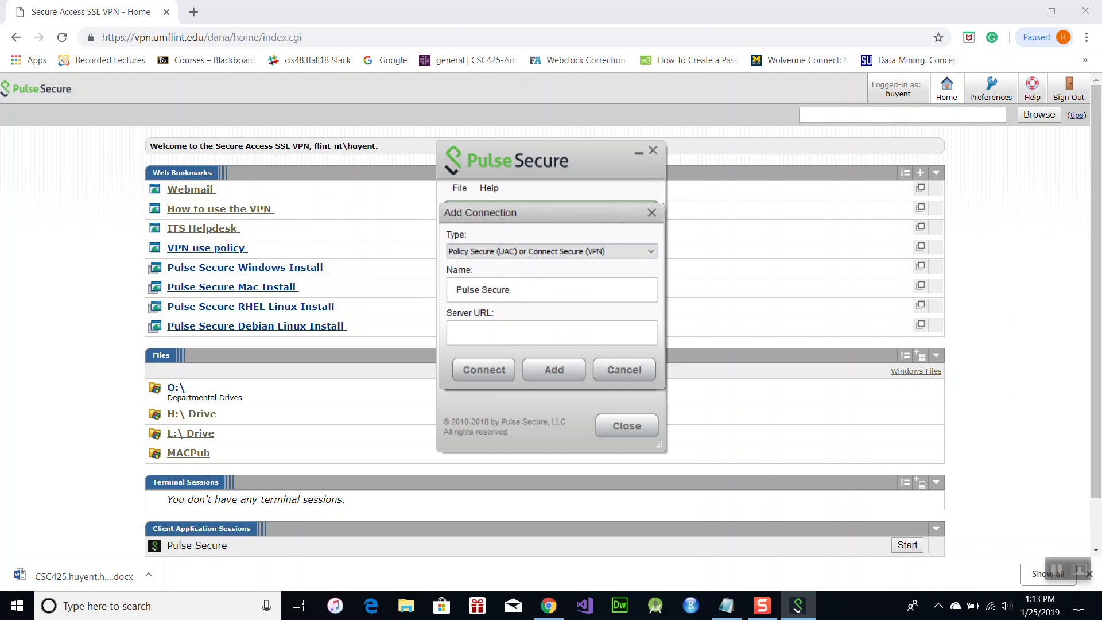
pyautogui.click(552, 332)
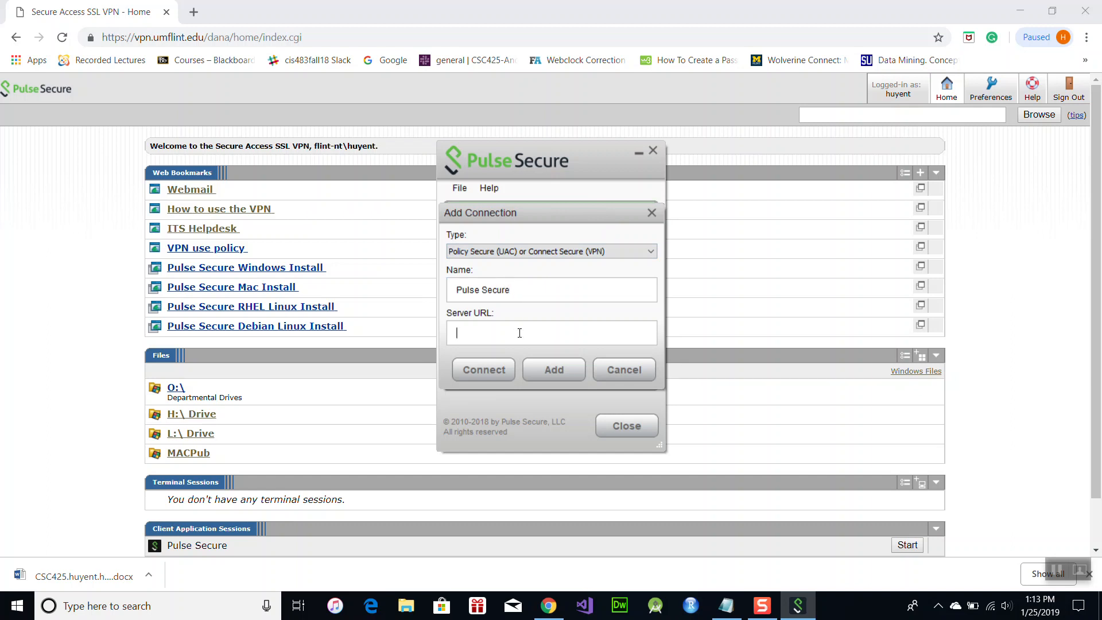
pyautogui.write('v')
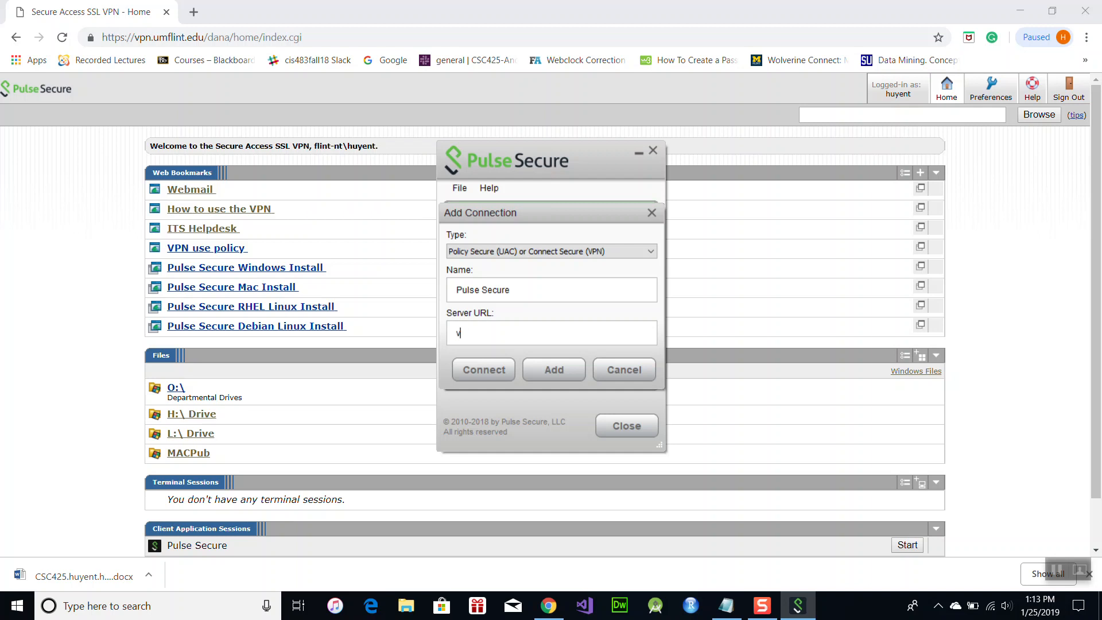
pyautogui.write('pn.umfl')
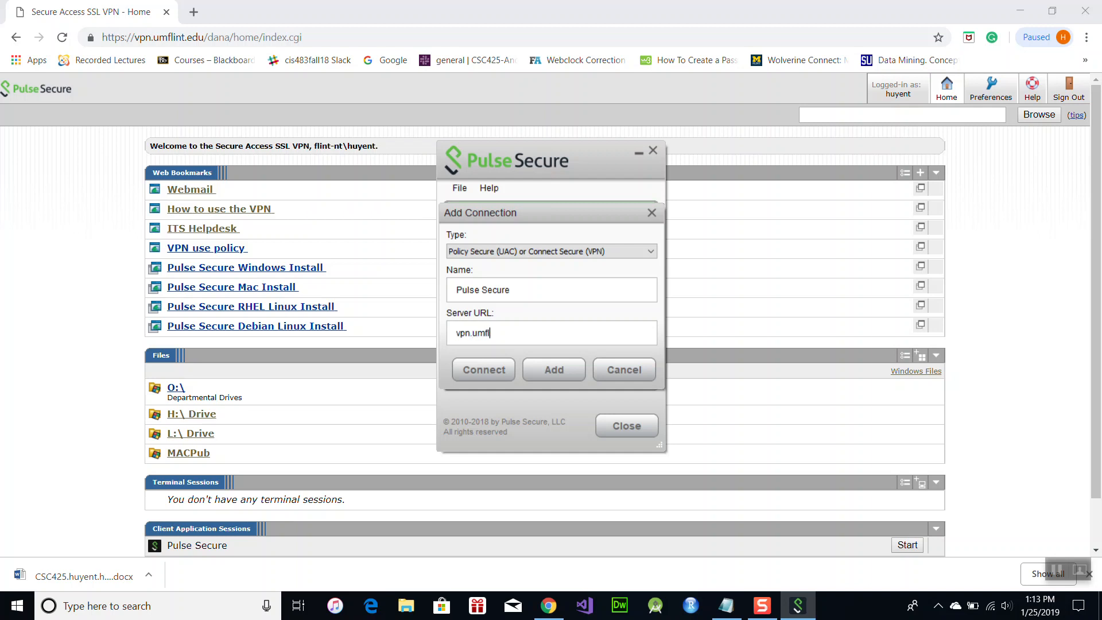
pyautogui.write('int.edu')
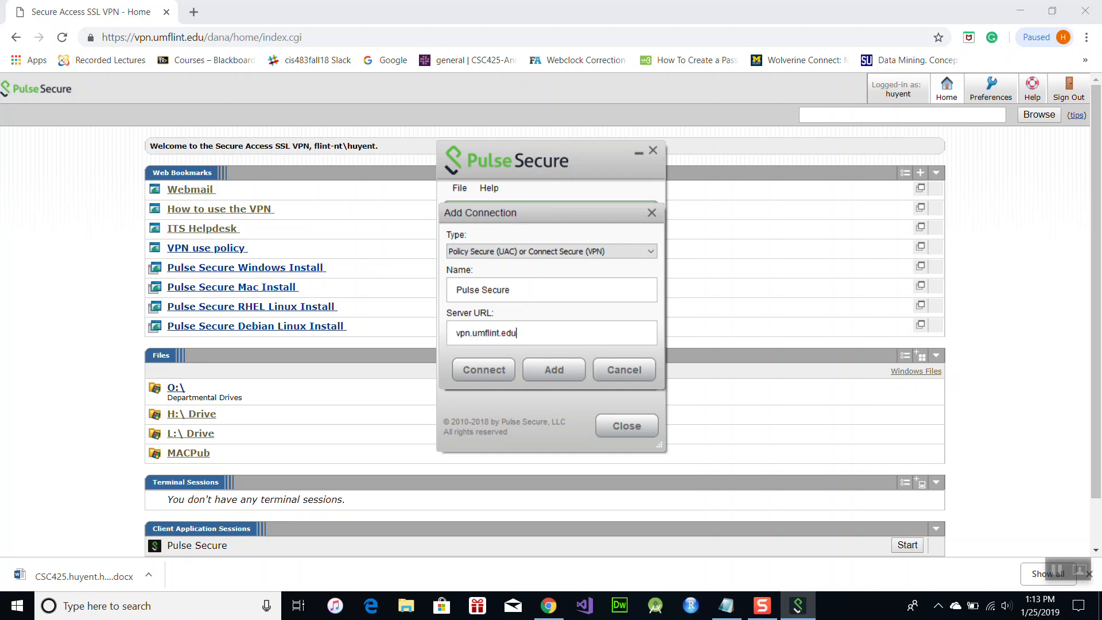
pyautogui.click(483, 370)
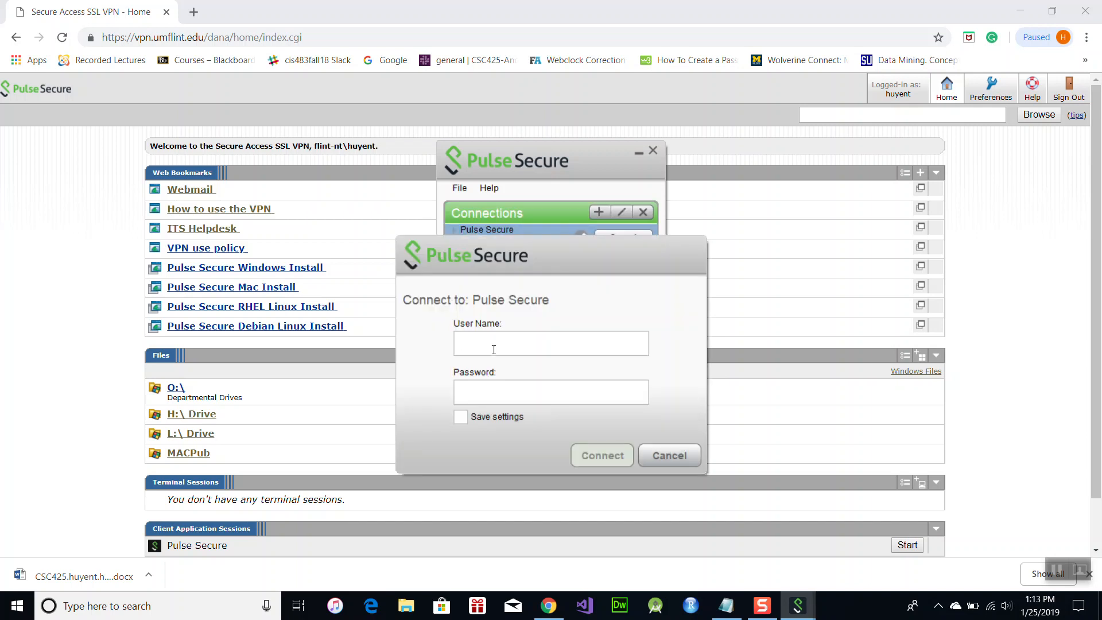
pyautogui.click(551, 343)
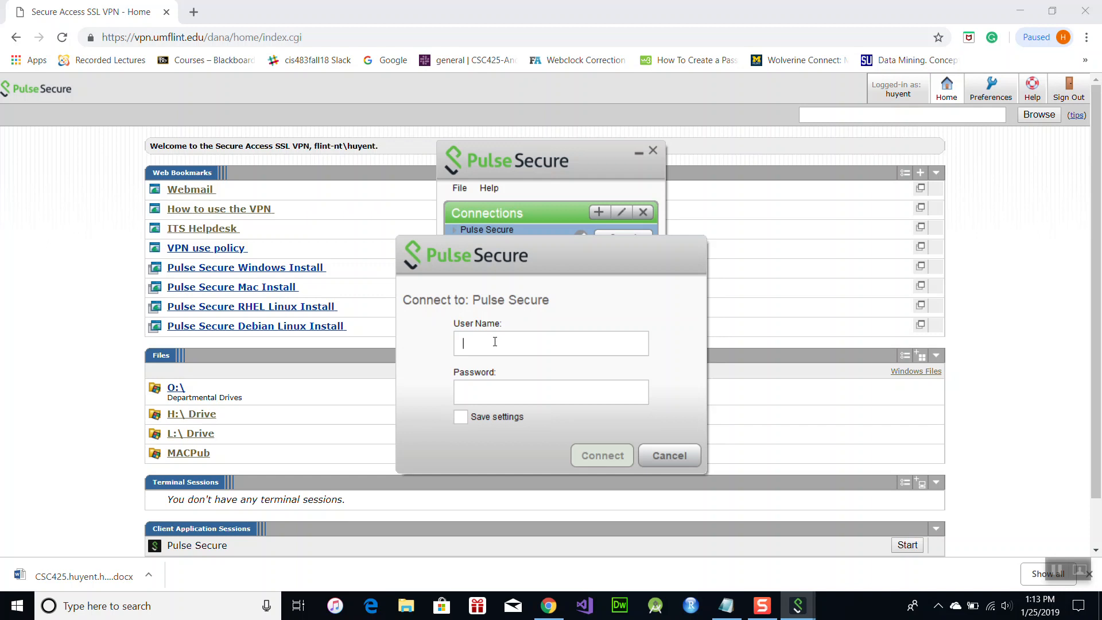
pyautogui.write('huyent')
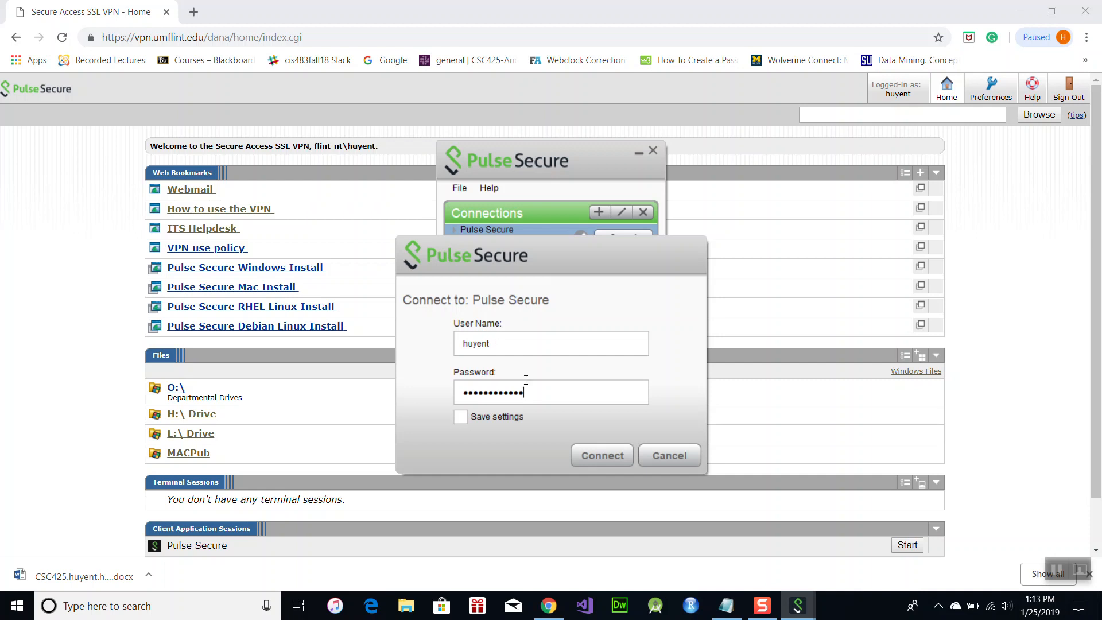
pyautogui.click(461, 416)
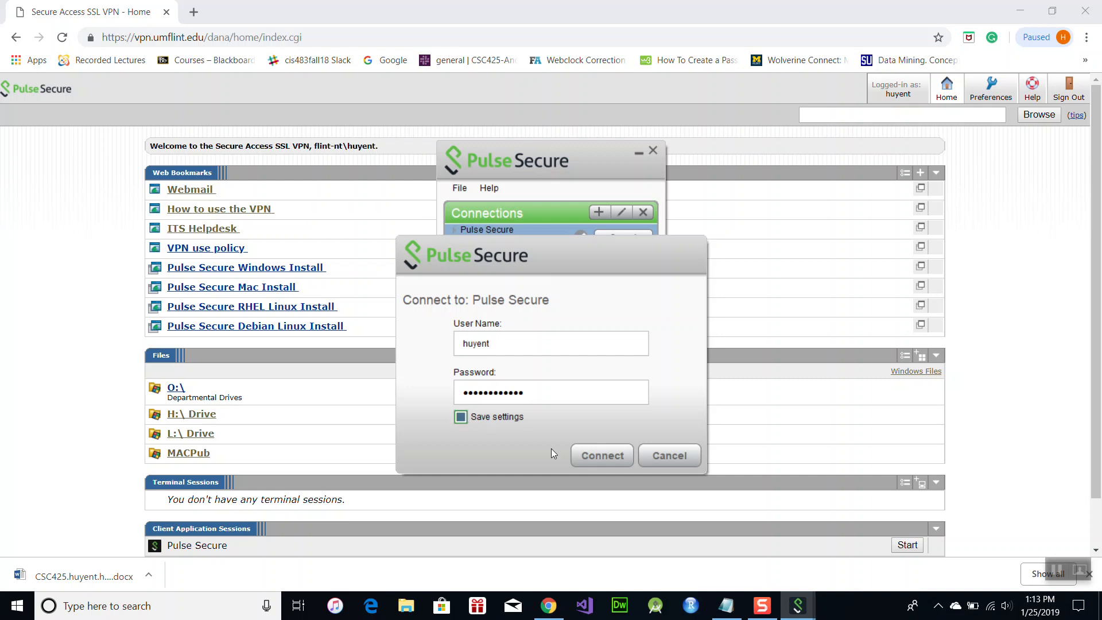
pyautogui.click(600, 455)
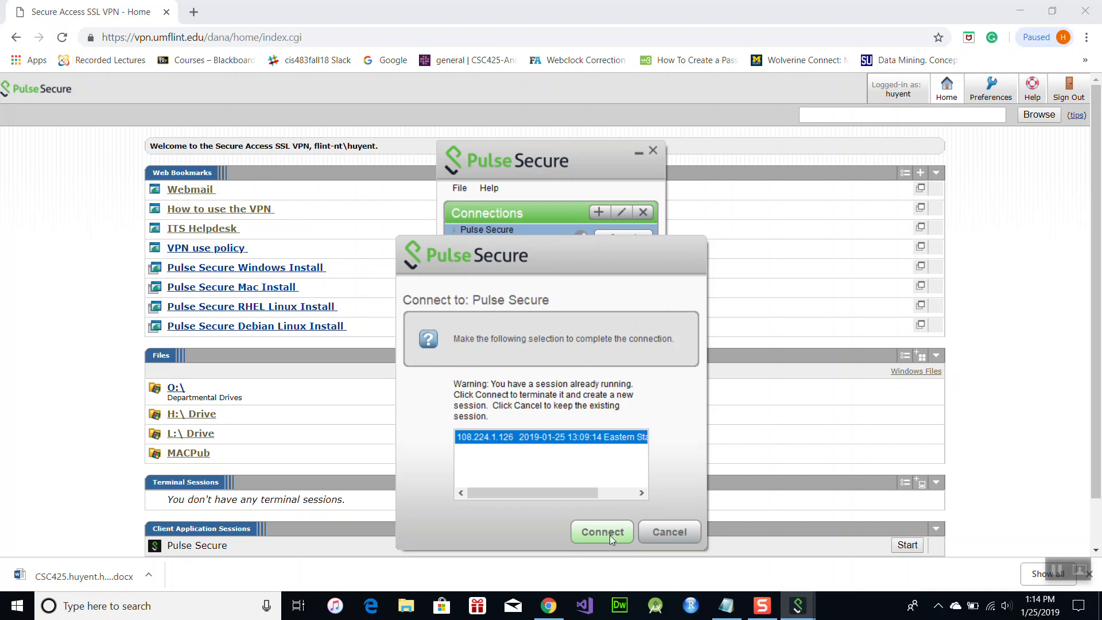
pyautogui.moveTo(513, 411)
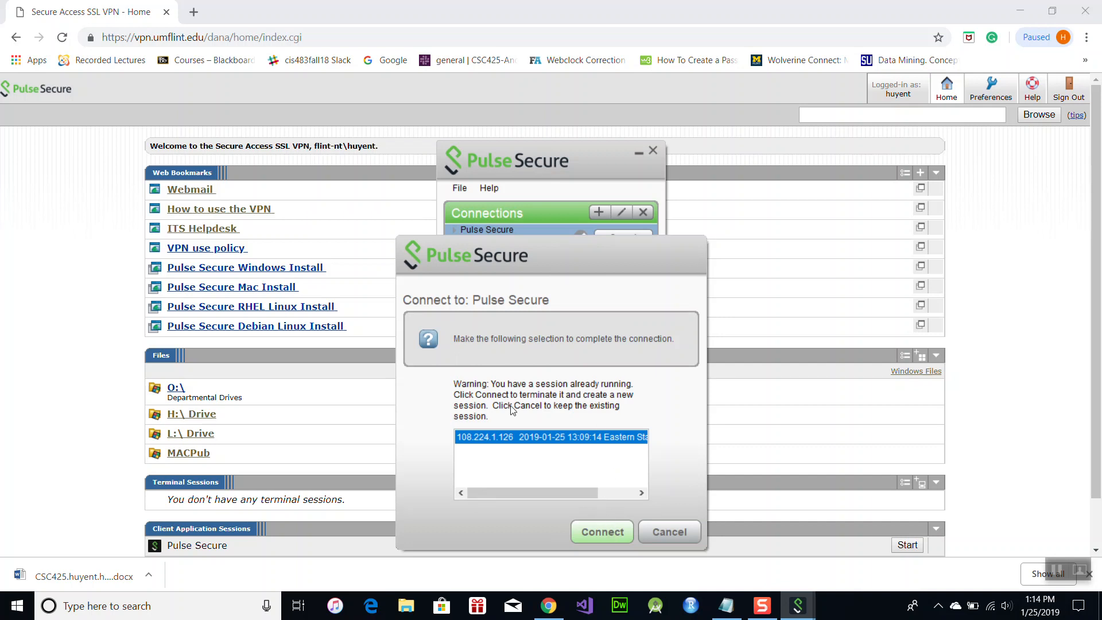
pyautogui.click(602, 531)
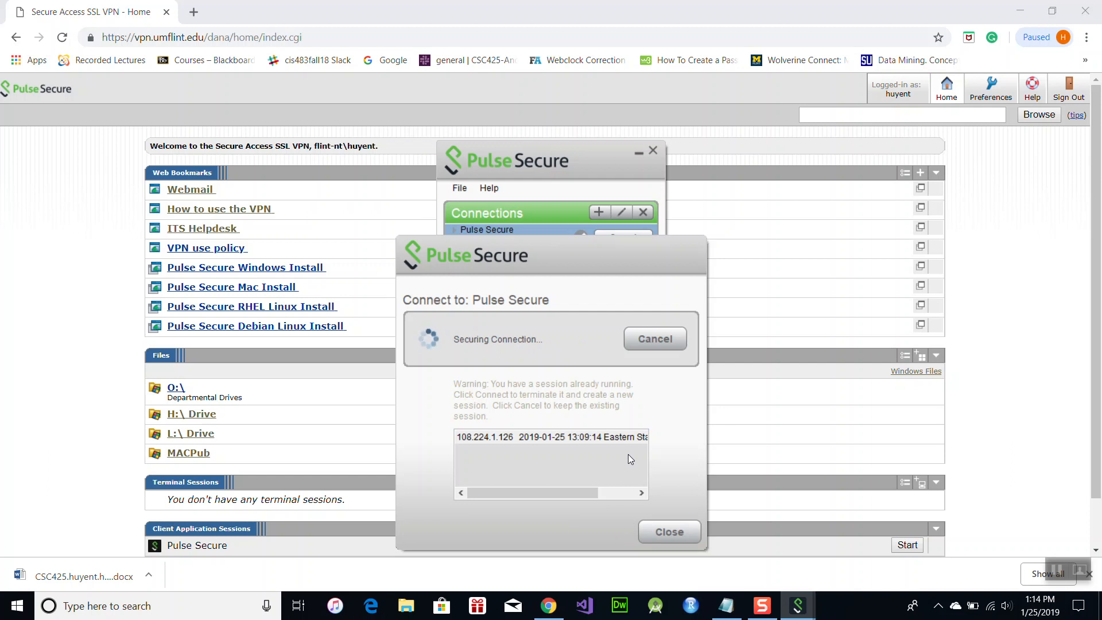
pyautogui.click(668, 532)
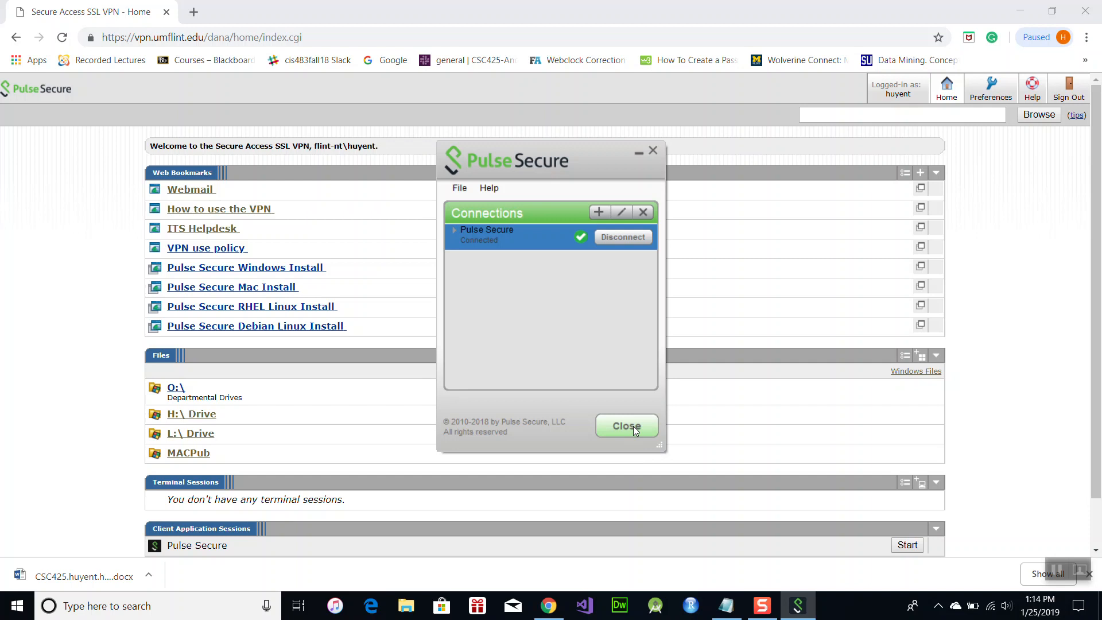
pyautogui.moveTo(661, 292)
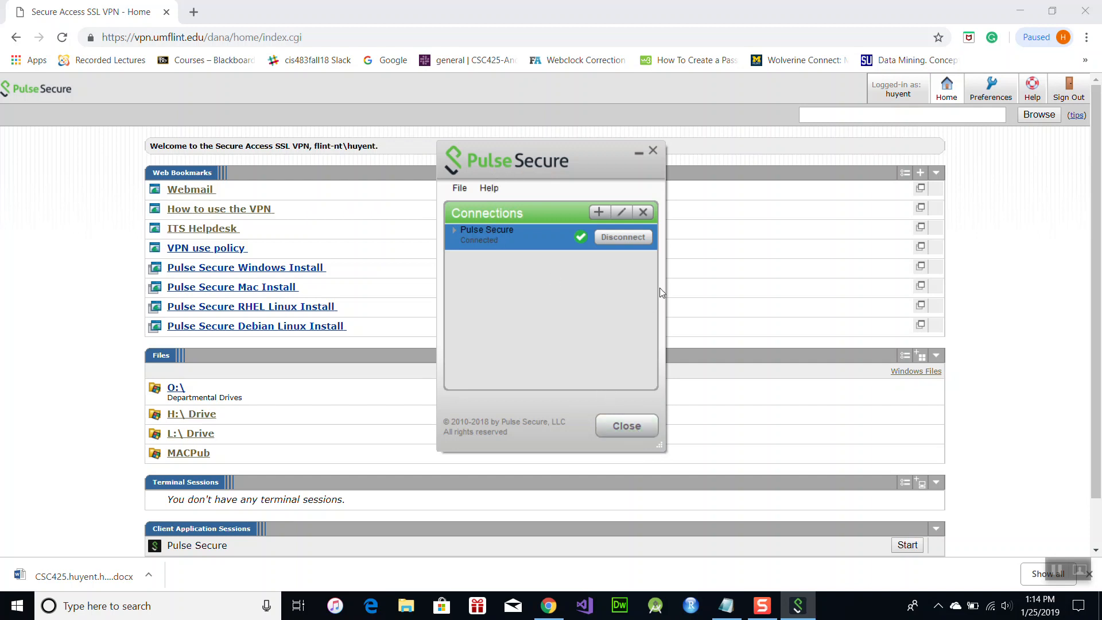
pyautogui.moveTo(625, 410)
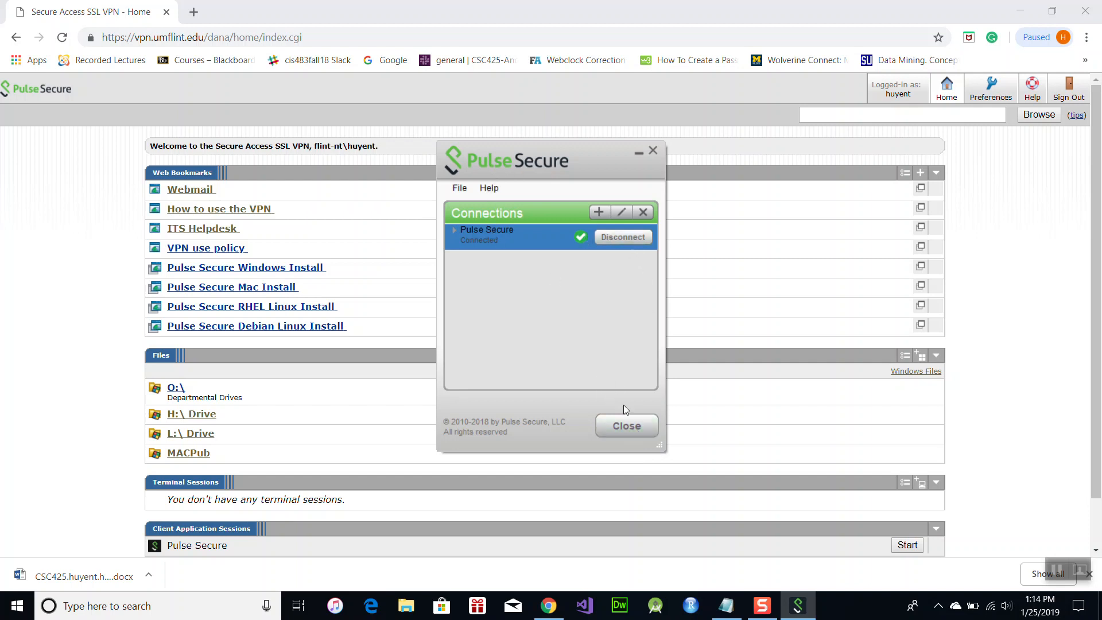
# Close the connected Pulse Secure client window and reveal the hidden tray icons.
pyautogui.click(625, 426)
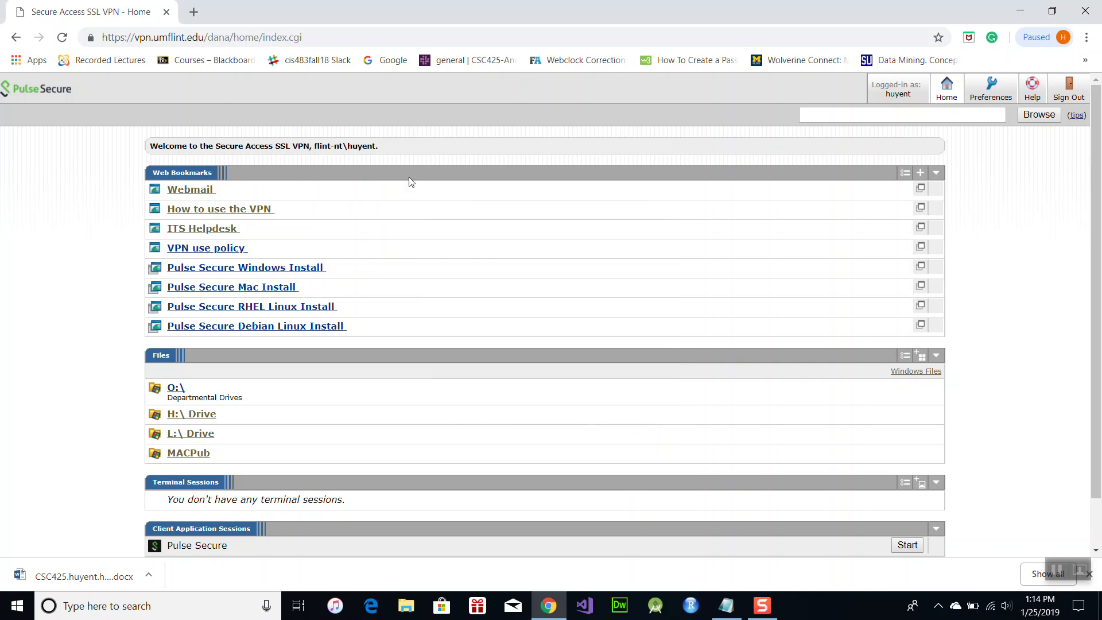
pyautogui.moveTo(355, 371)
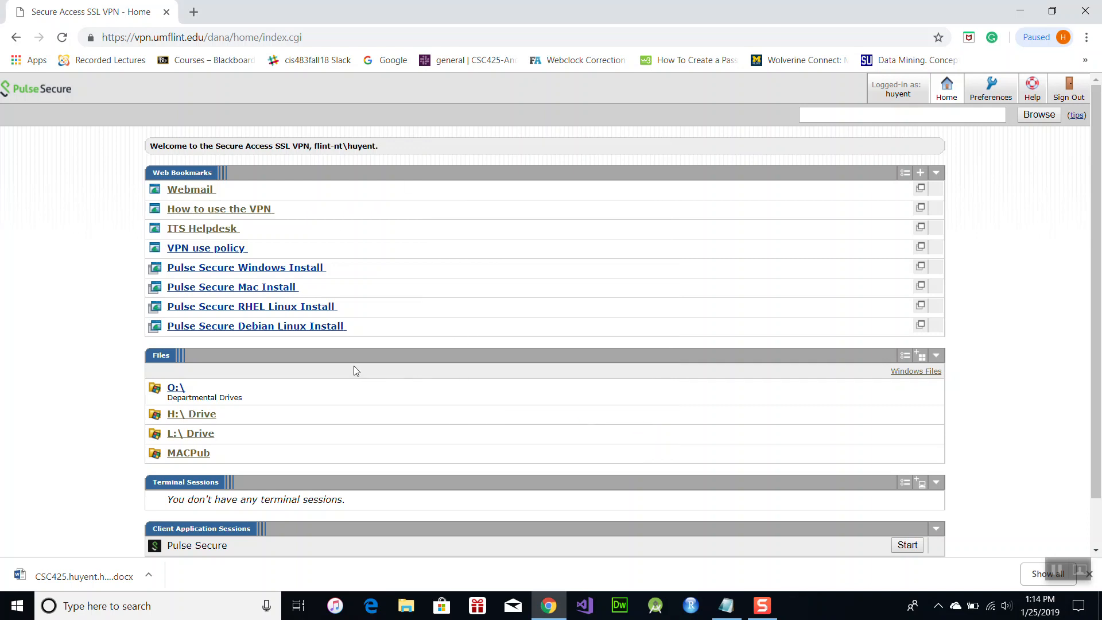
pyautogui.moveTo(358, 370)
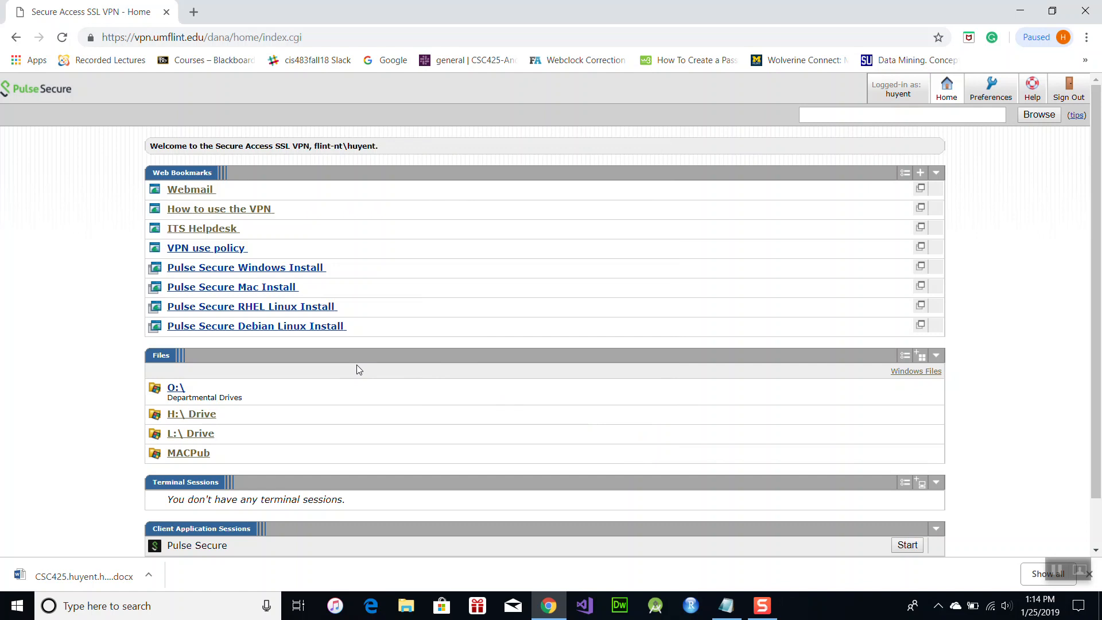
pyautogui.moveTo(308, 375)
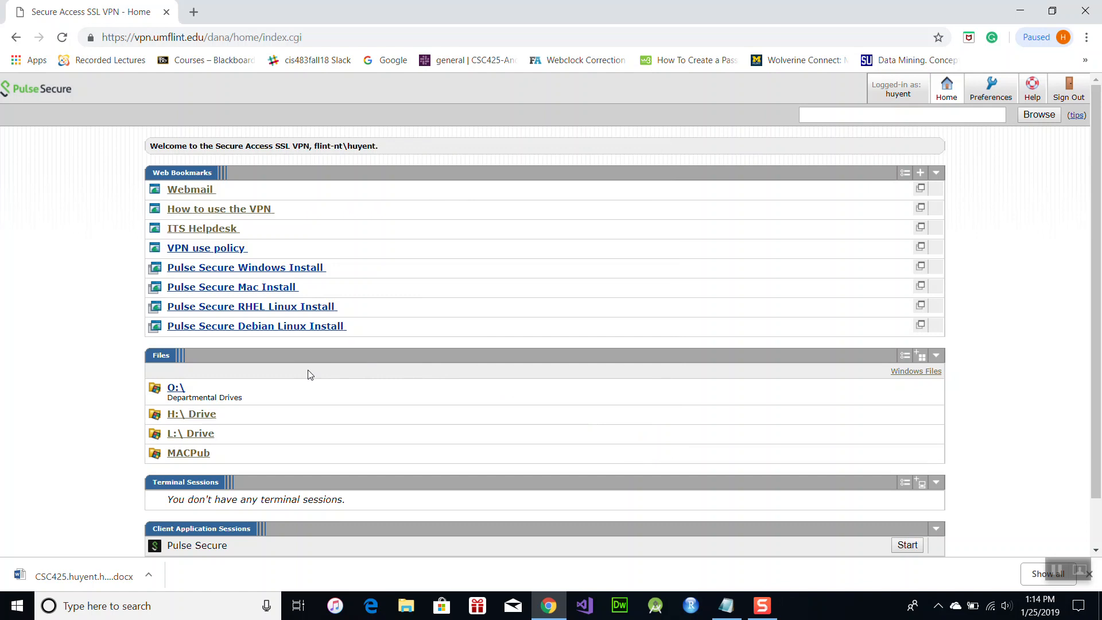
pyautogui.moveTo(378, 366)
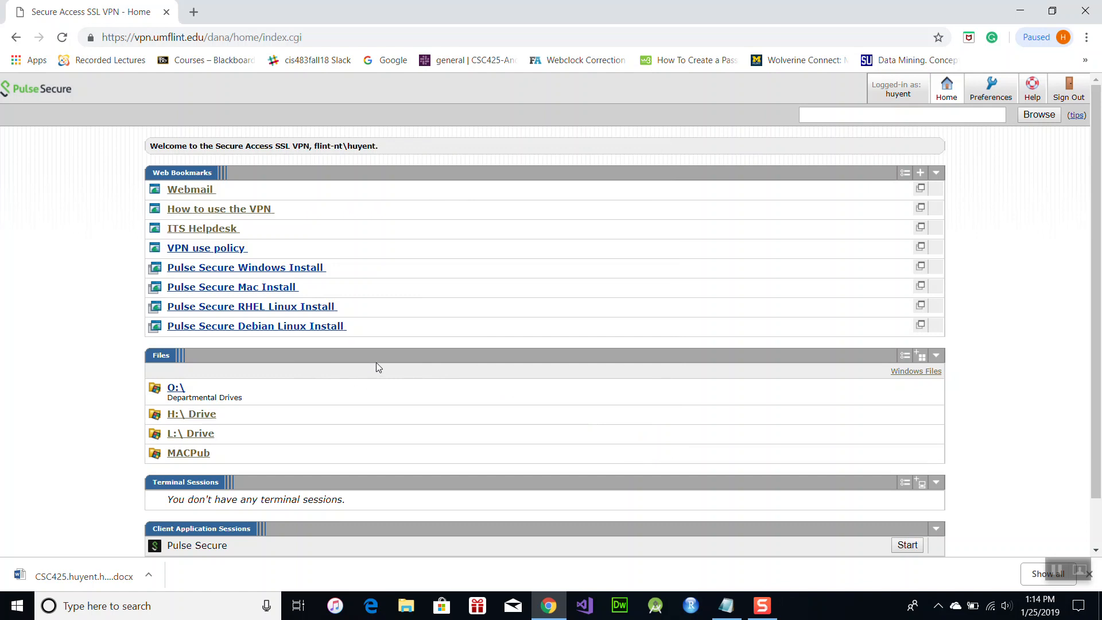
pyautogui.moveTo(371, 341)
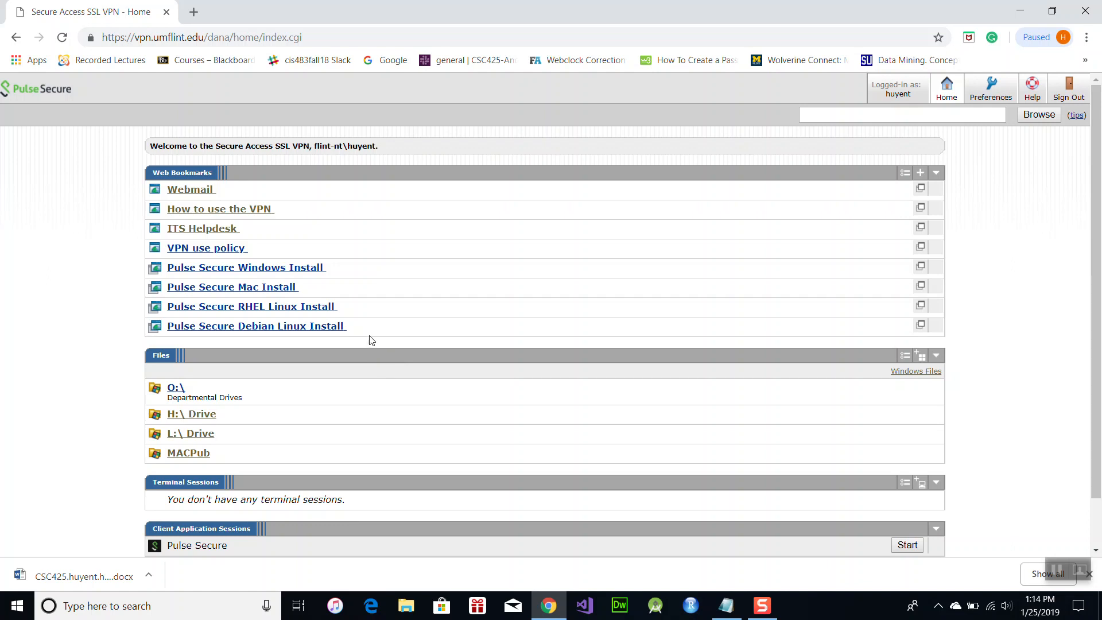
pyautogui.moveTo(952, 595)
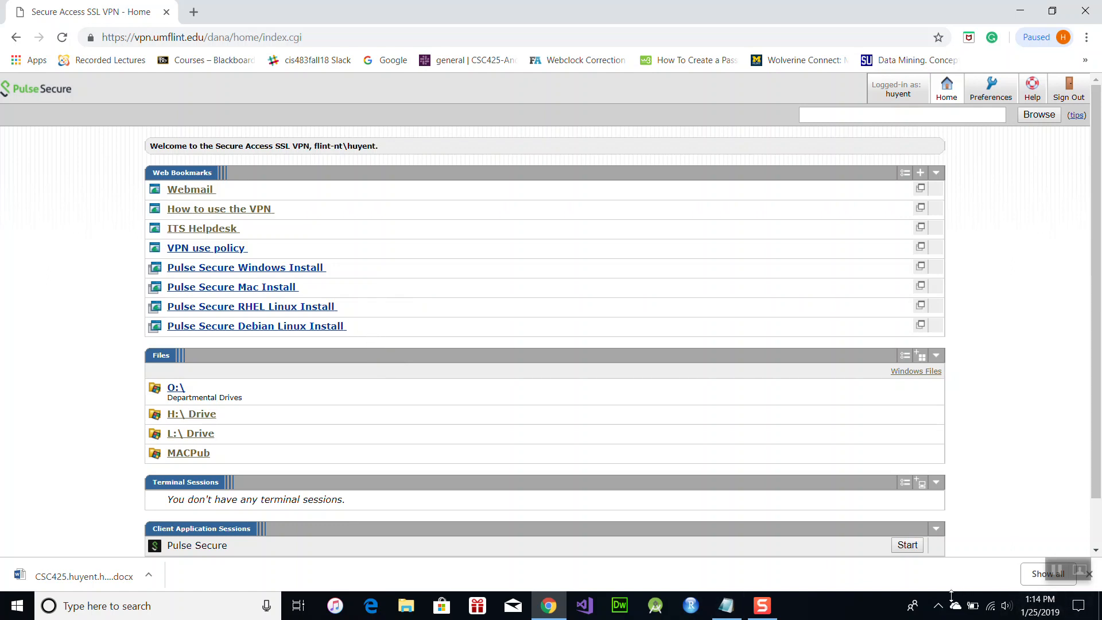
pyautogui.click(939, 605)
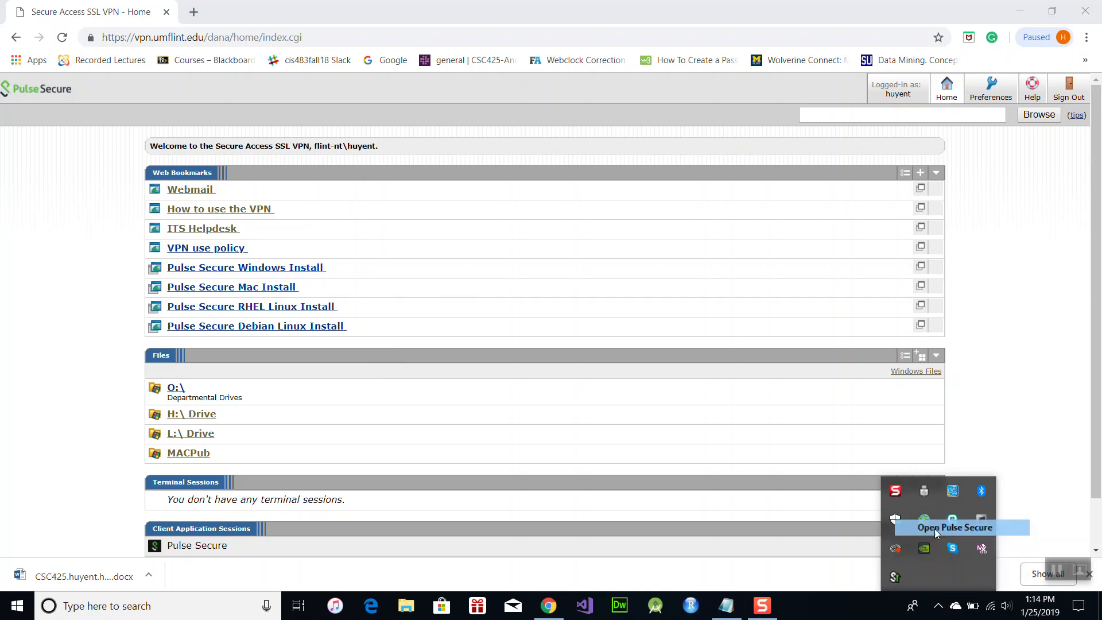
# Reopen the Pulse Secure client from the tray, disconnect the VPN, and close the window.
pyautogui.click(954, 527)
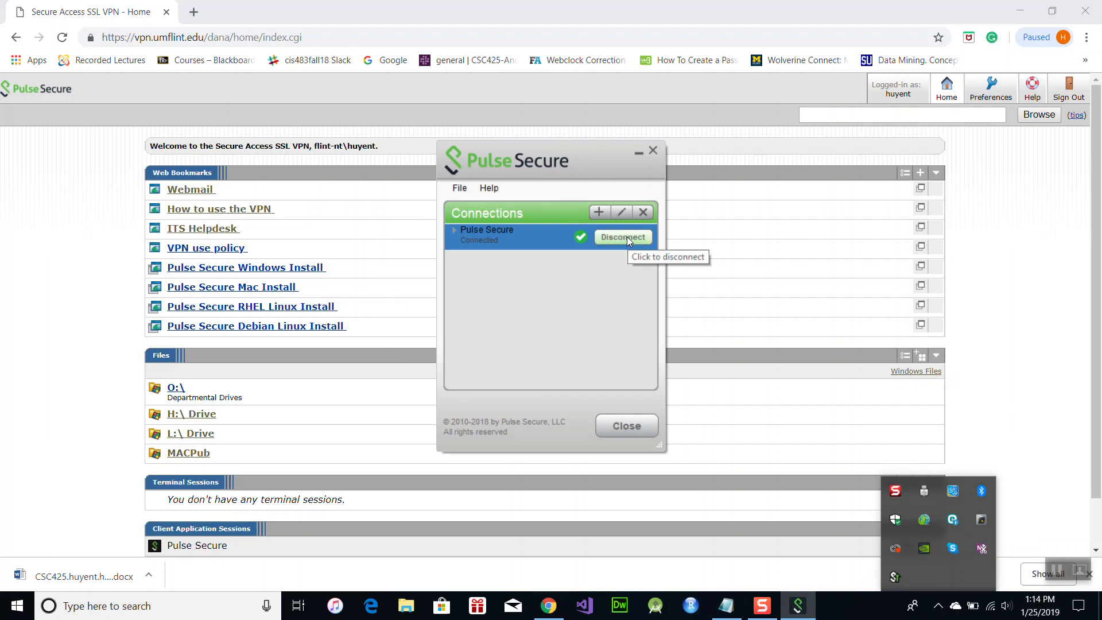
pyautogui.click(621, 237)
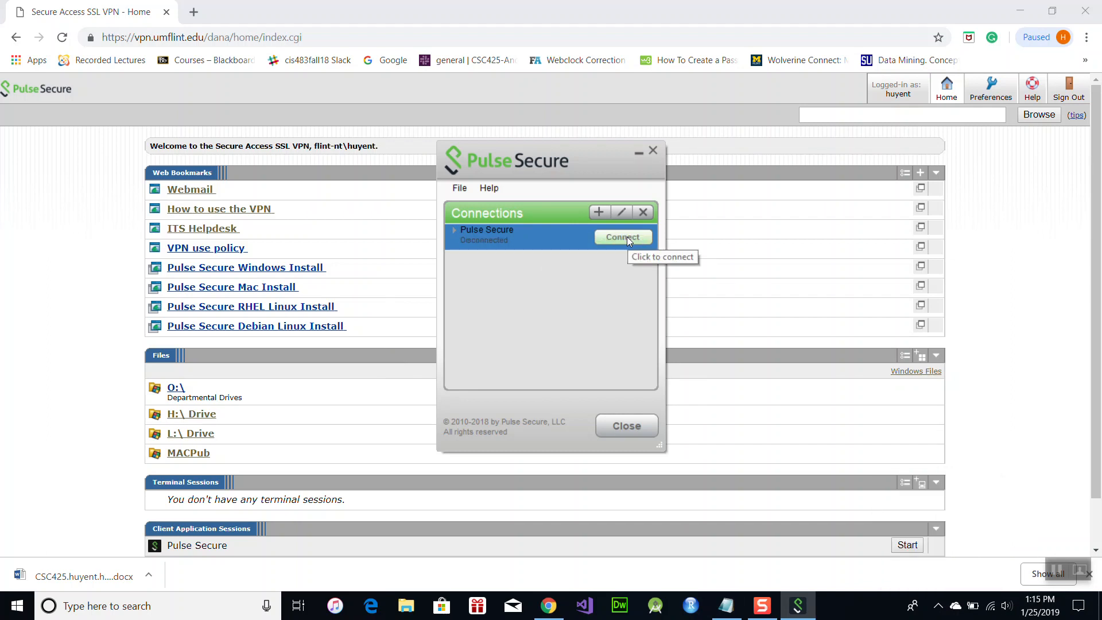
pyautogui.click(625, 425)
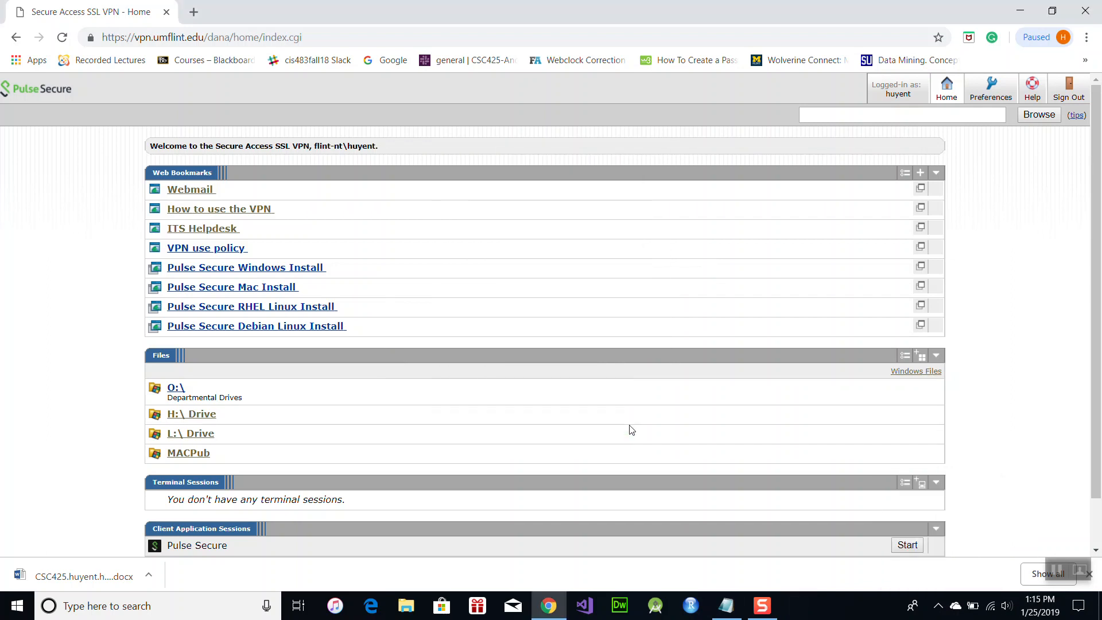
pyautogui.moveTo(631, 232)
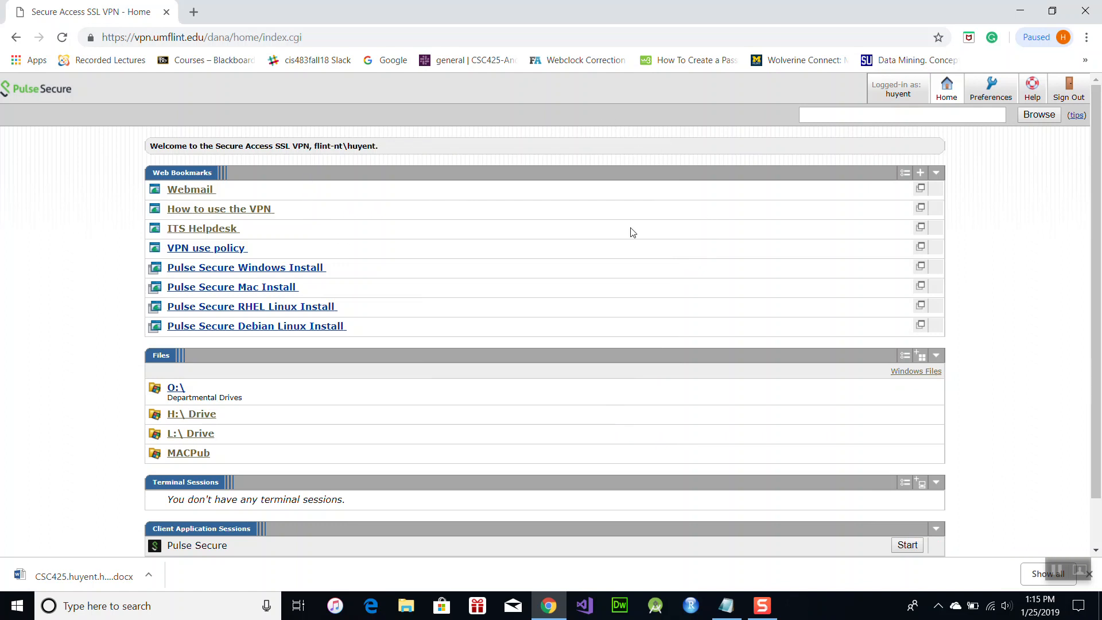
pyautogui.moveTo(804, 178)
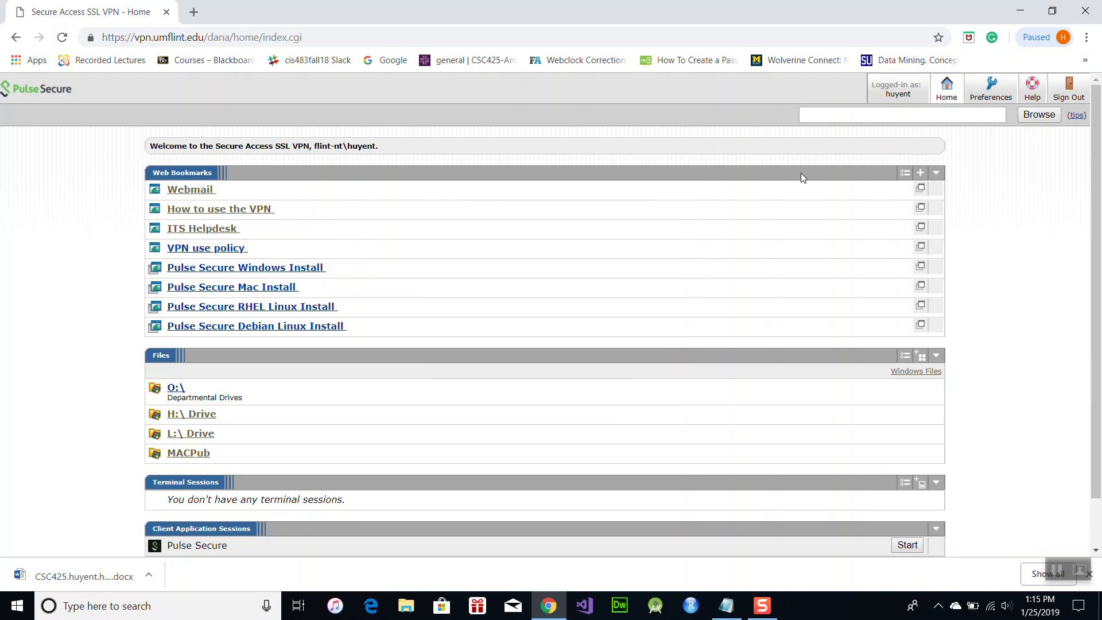
# Sign out of the UM-Flint VPN portal via the top-right Sign Out link.
pyautogui.click(1069, 87)
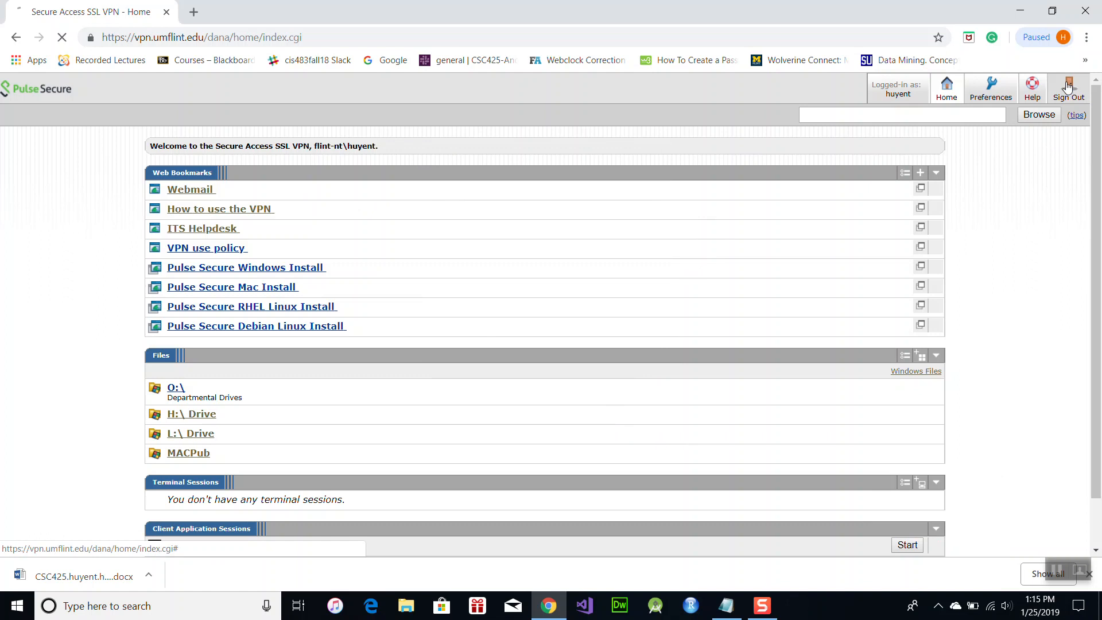
pyautogui.click(1069, 90)
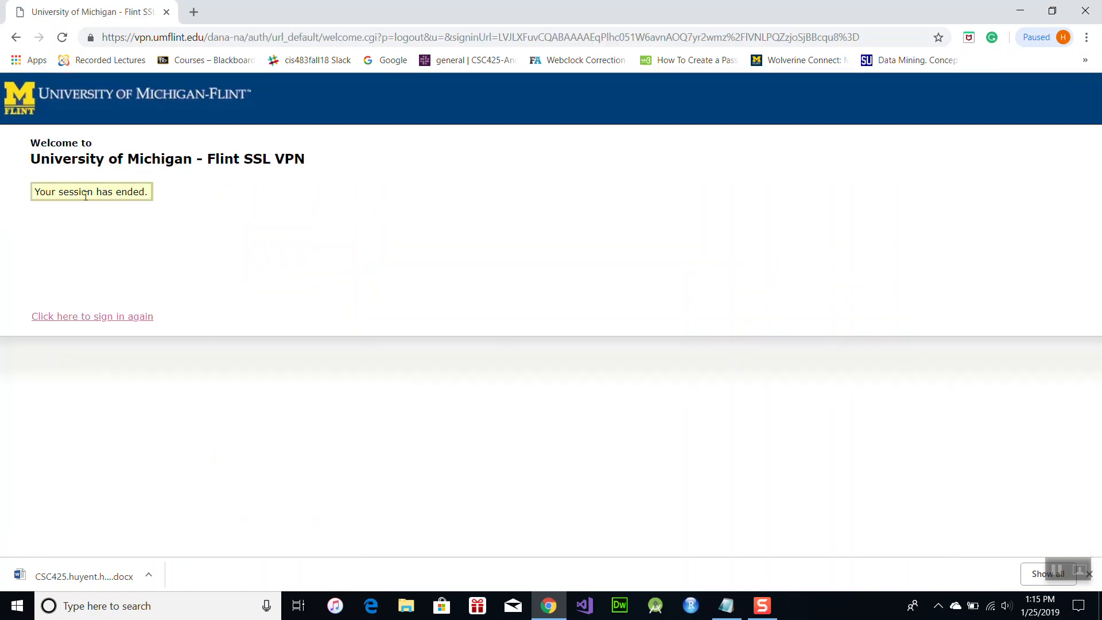
pyautogui.moveTo(466, 323)
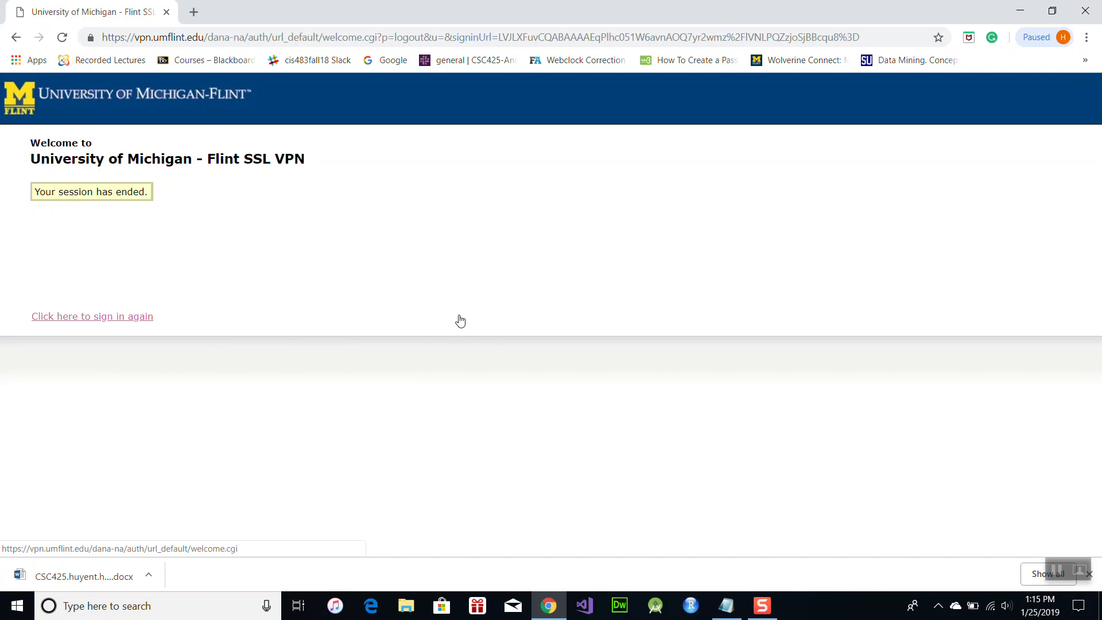
pyautogui.moveTo(461, 315)
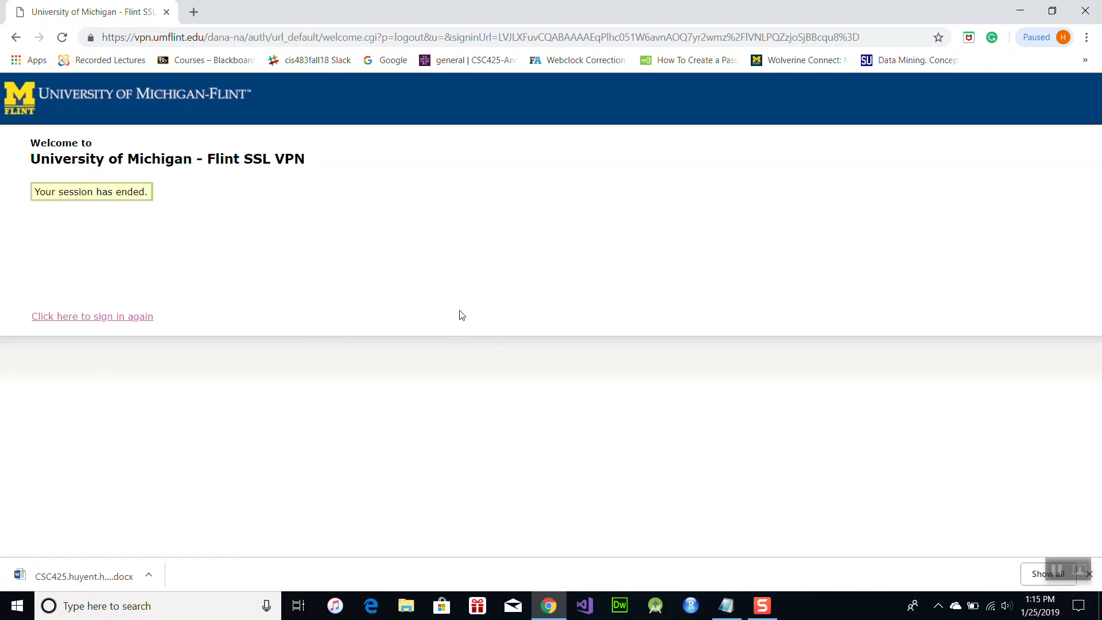